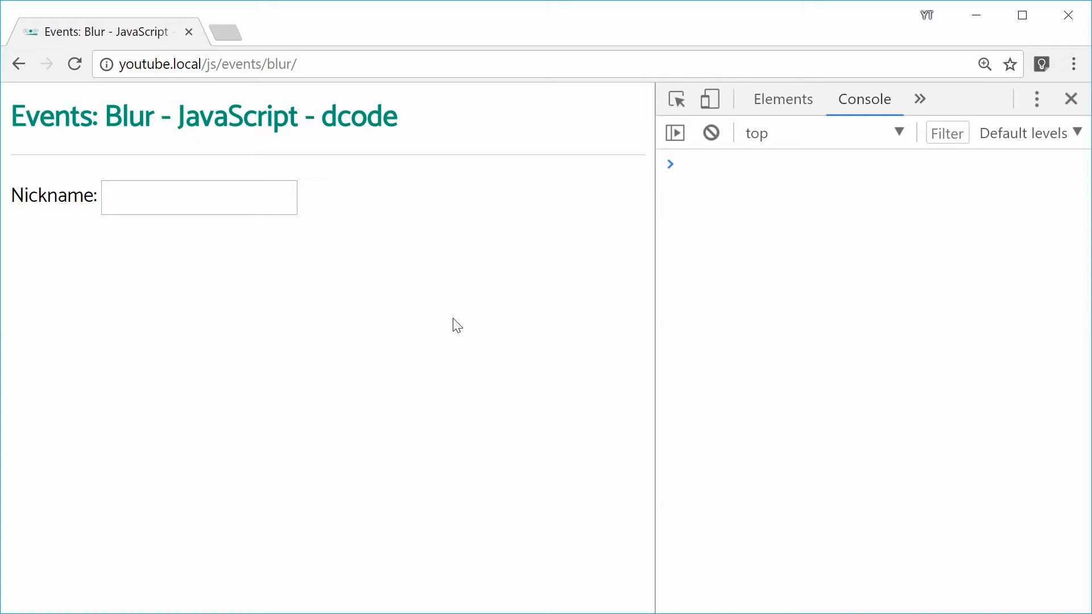
mouse_move(214, 301)
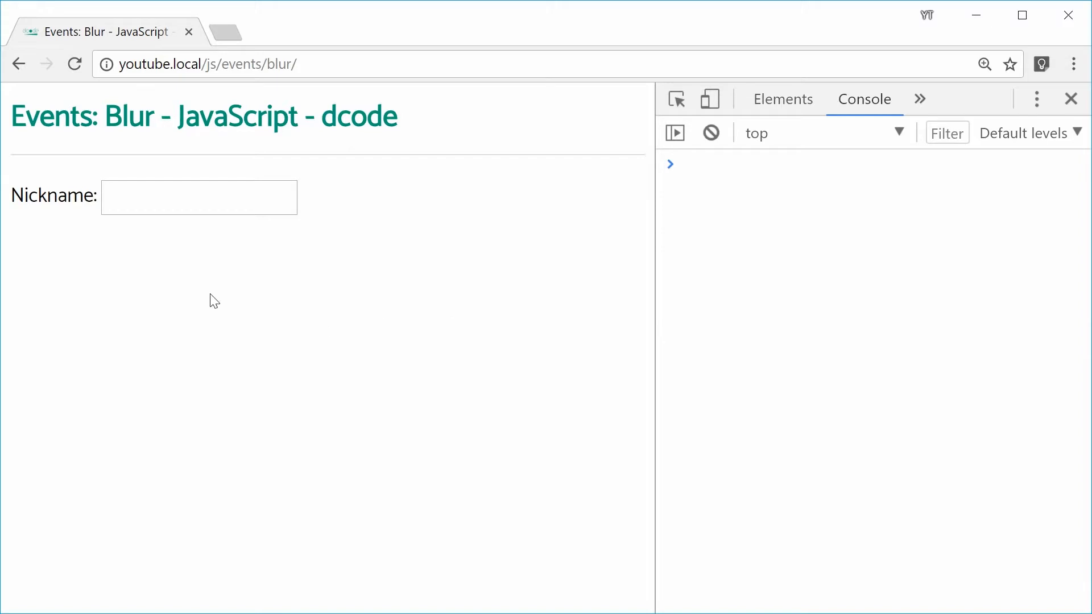
Step: Try focusing and leaving the Nickname field in the demo, then review its input tag
left_click(198, 197)
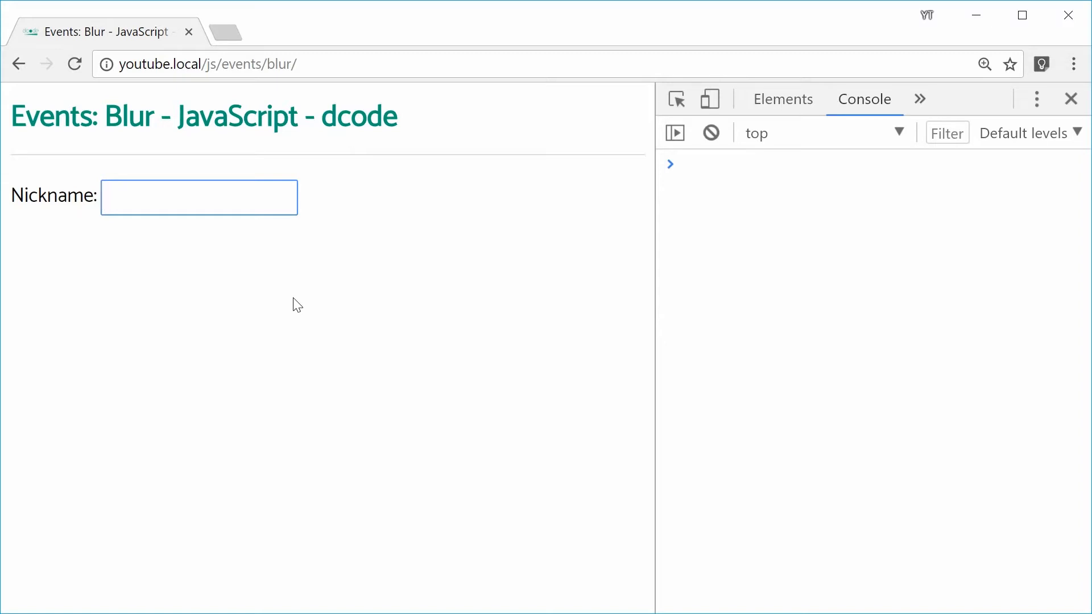
left_click(297, 304)
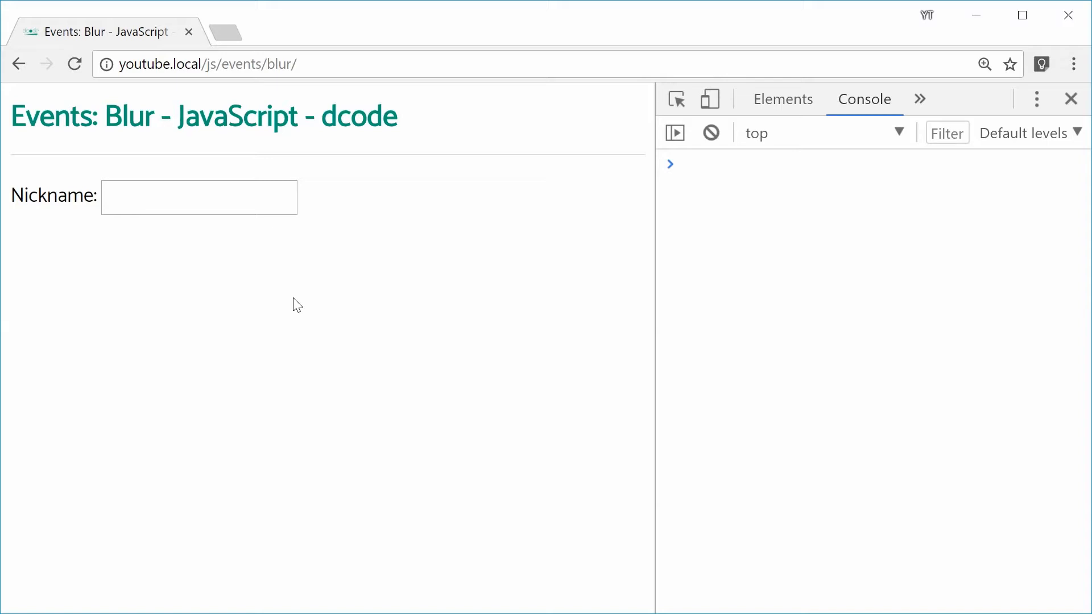
mouse_move(404, 200)
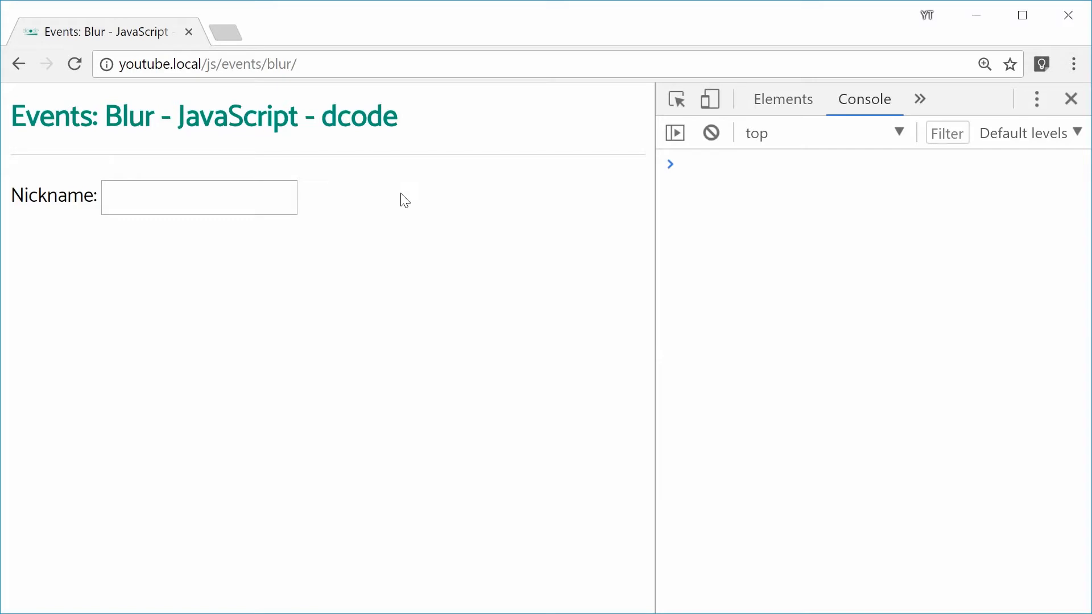
mouse_move(375, 216)
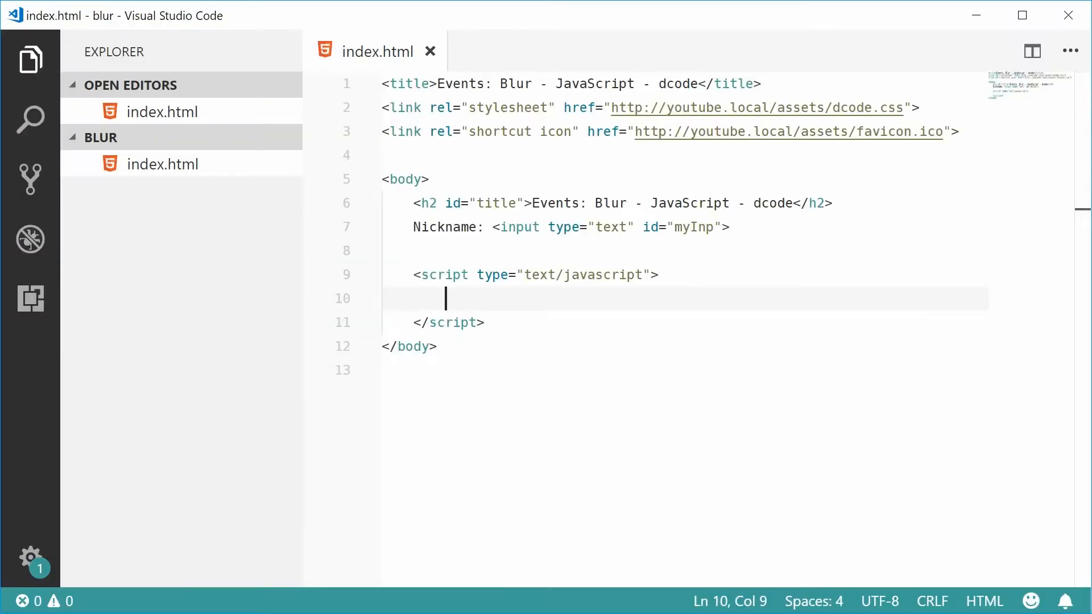
mouse_move(478, 306)
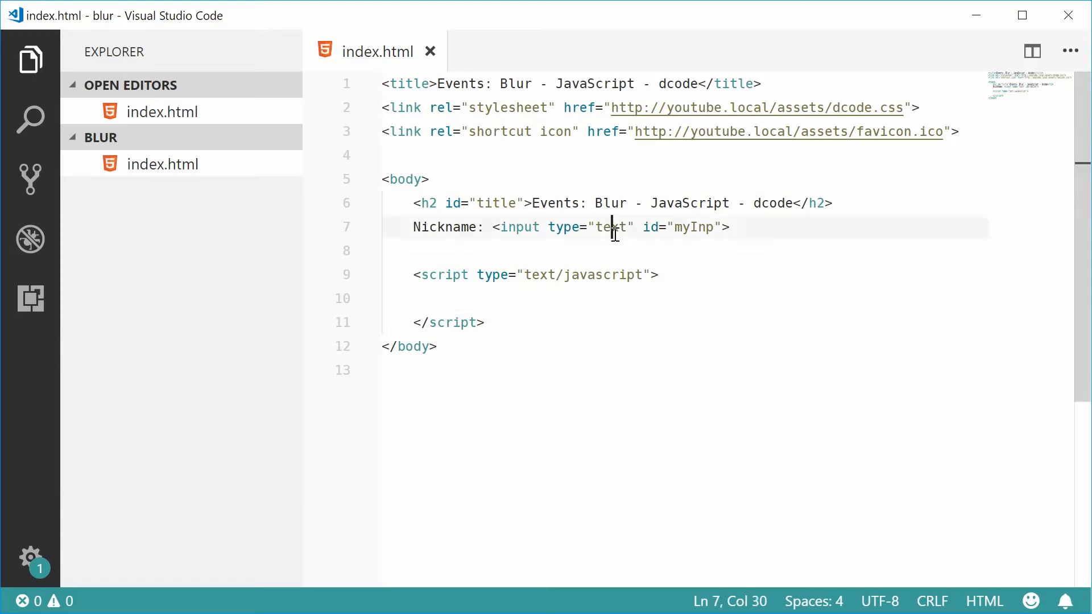
double_click(610, 228)
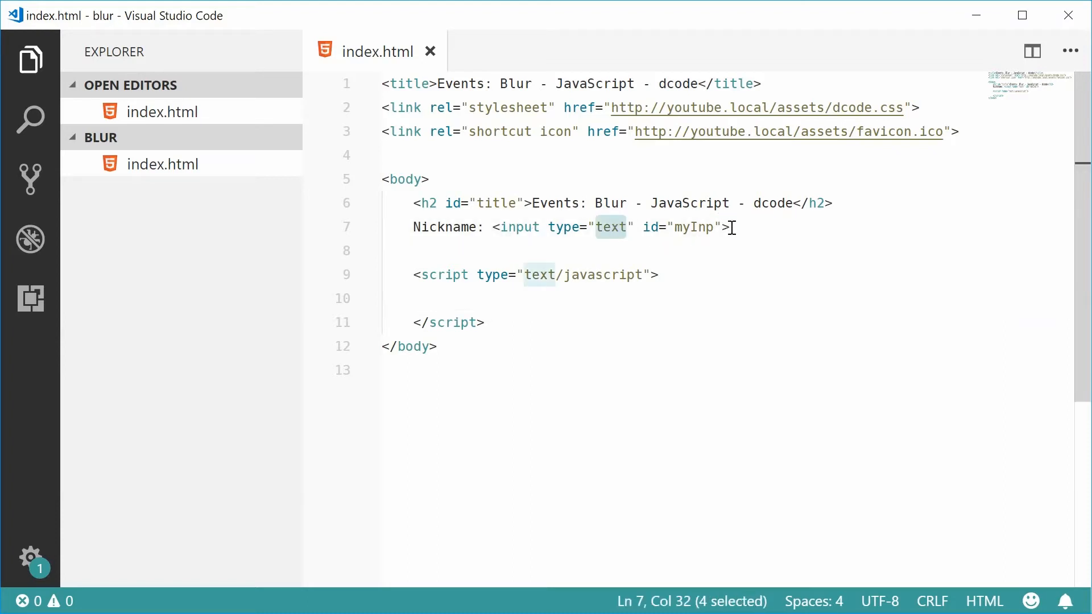
left_click(728, 227)
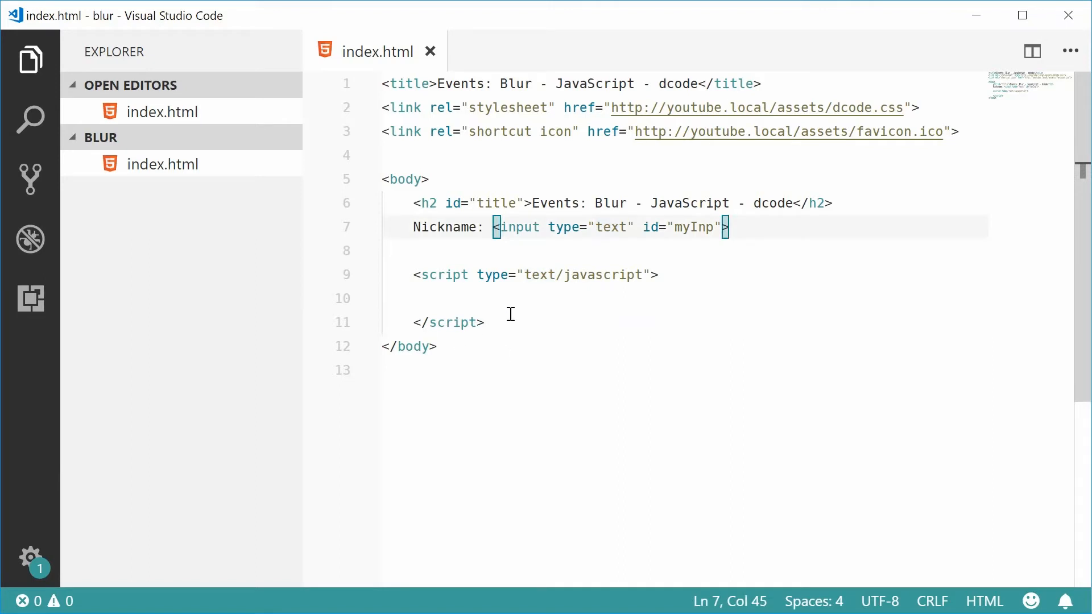
Step: Declare const myInp = document.getElementById('myInp') in the script block with blank lines below
left_click(520, 298)
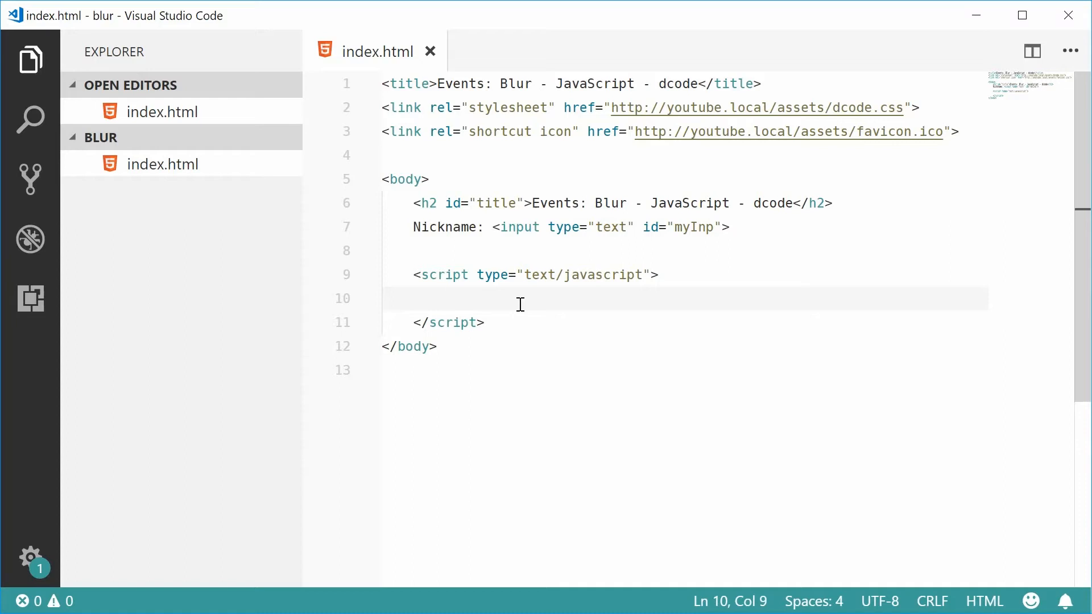
type("const")
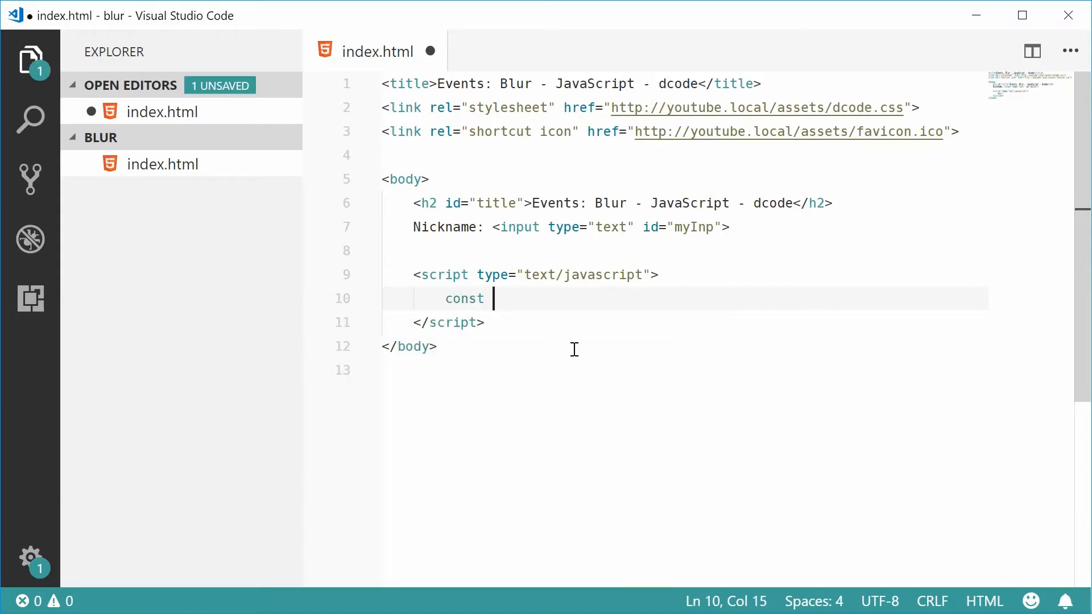
type("myInp")
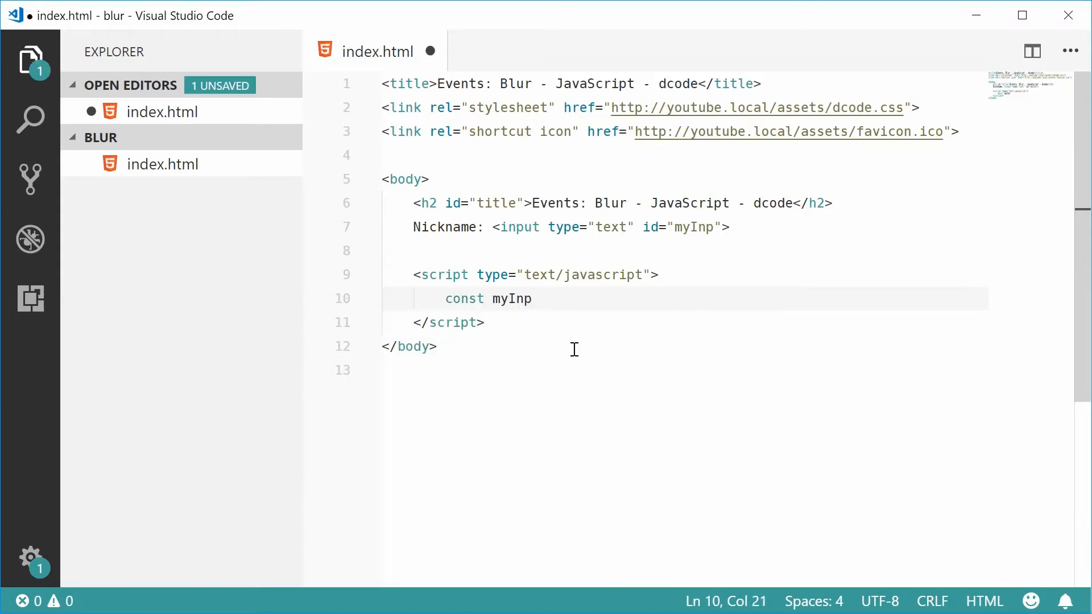
type("= document.getElementById(")
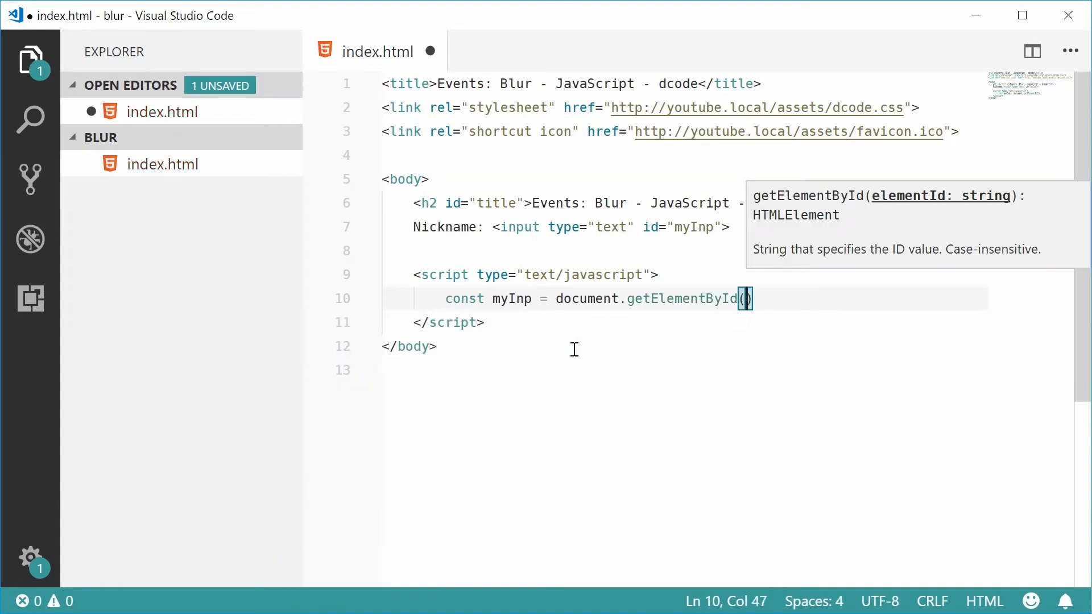
type("'myInp'")
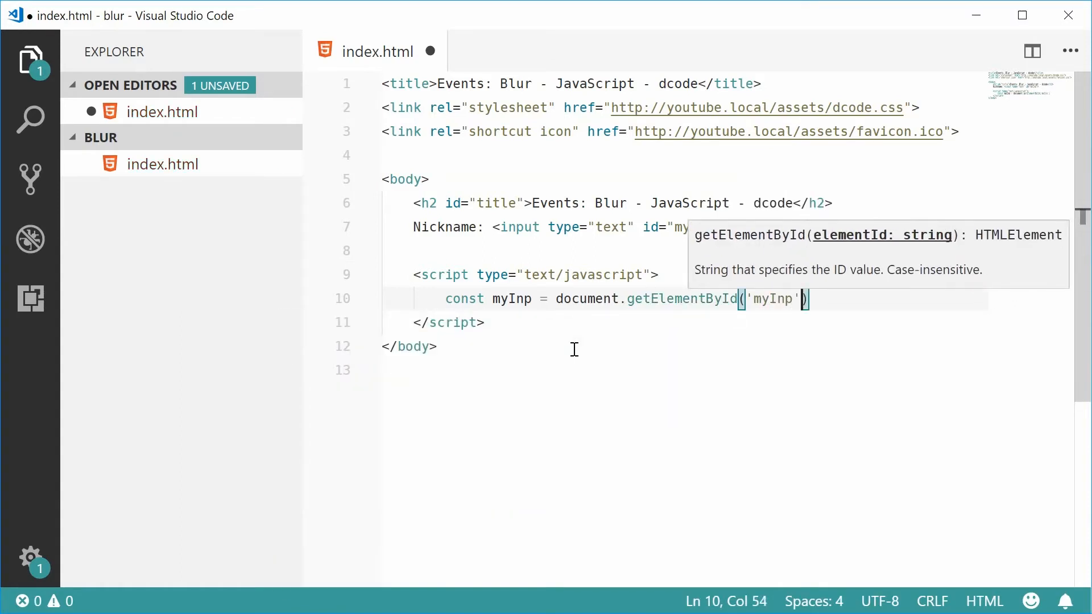
double_click(512, 299)
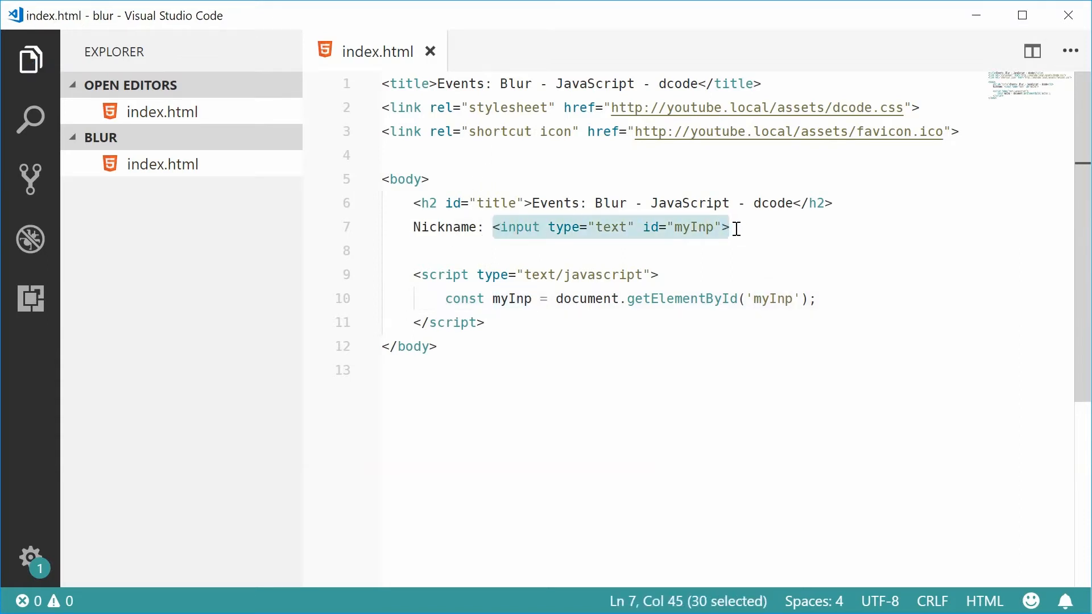
left_click(890, 298)
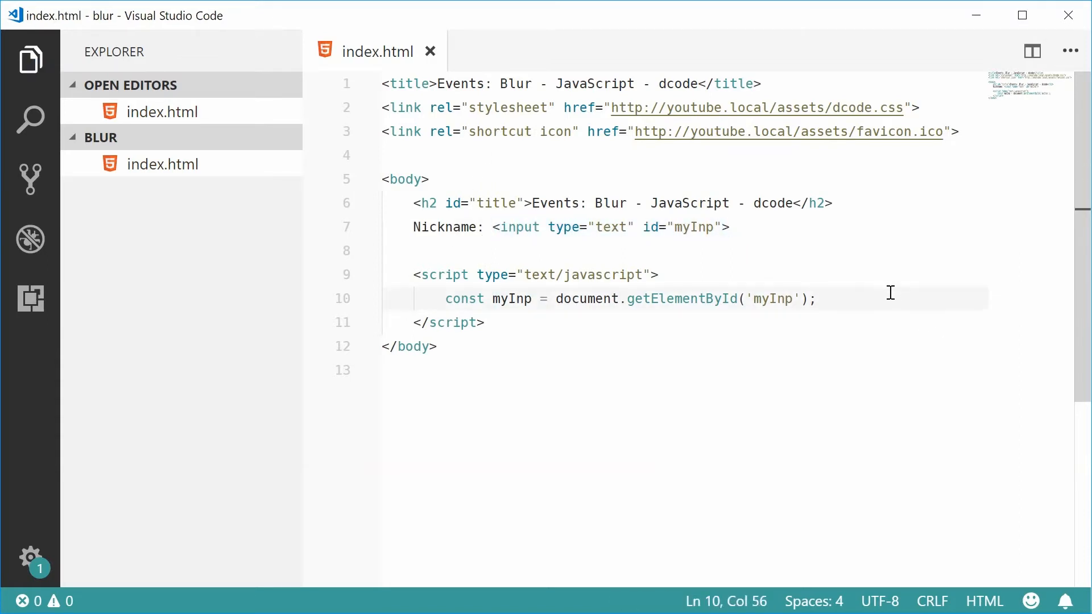
key("enter")
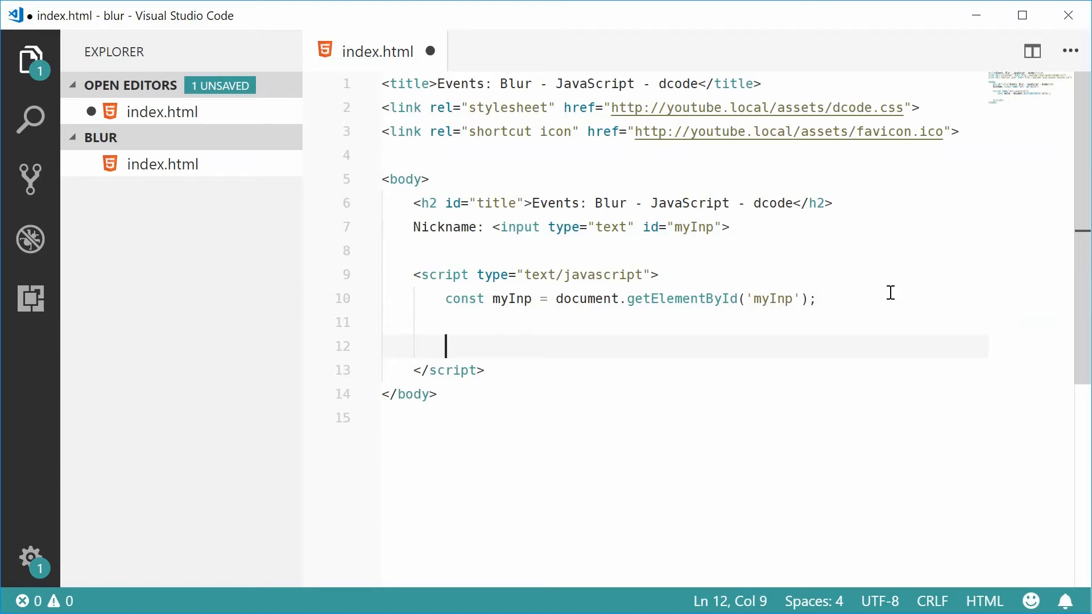
Step: Attach a 'blur' listener to myInp whose (e) function body logs e to the console
type("my")
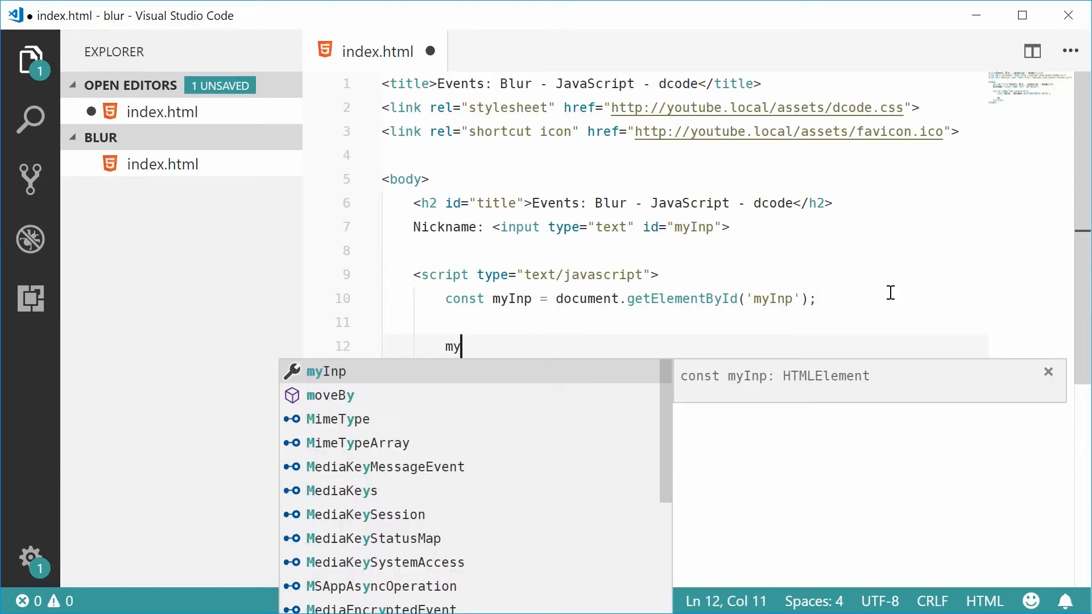
type("Inp.addEventListener")
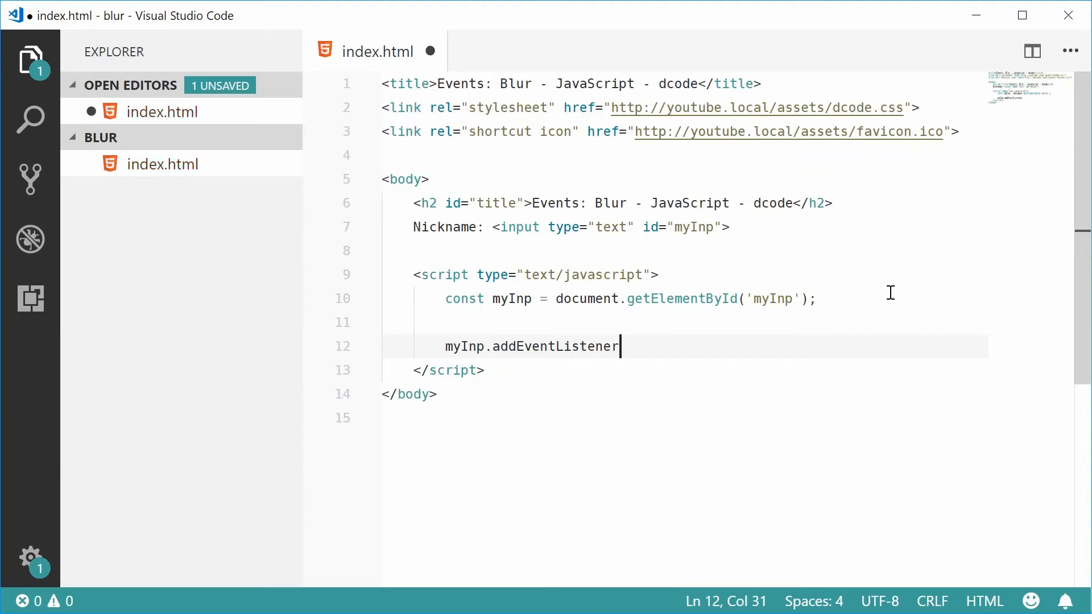
type("('blur')")
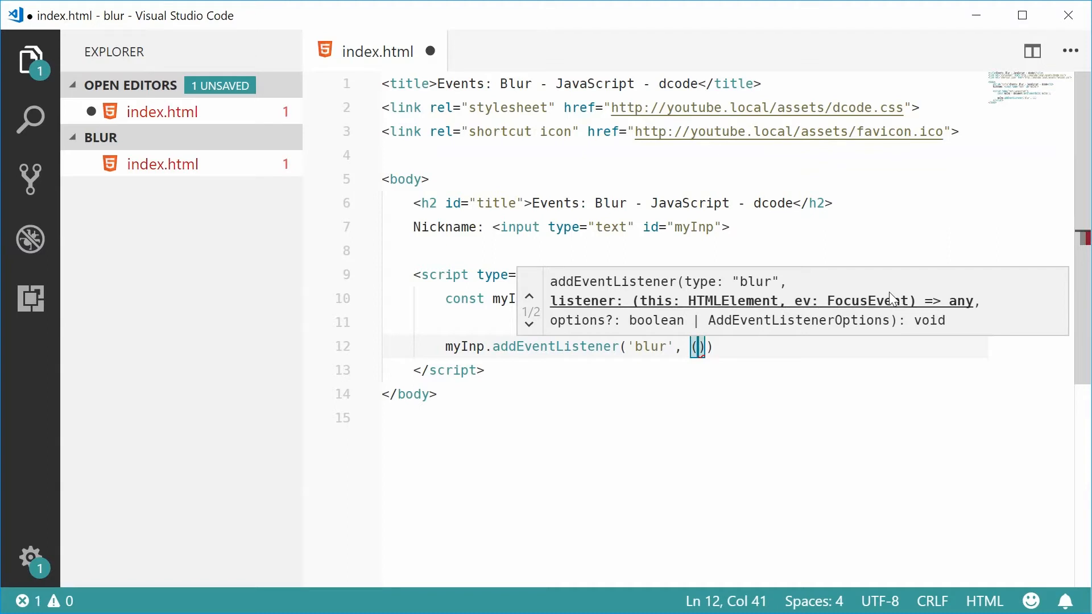
type("e")
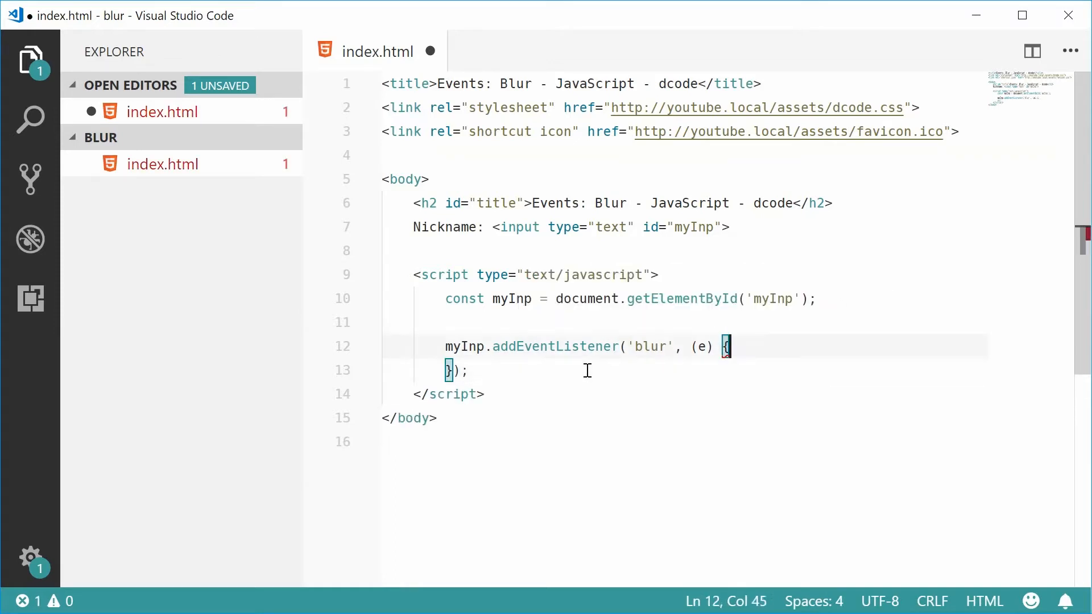
key("Enter")
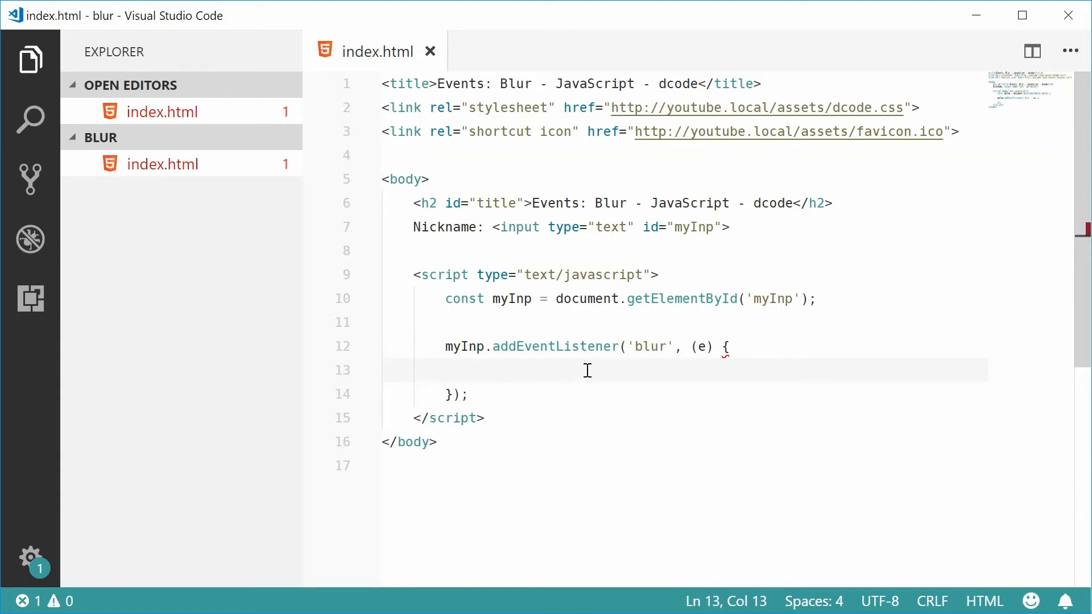
type("console.o")
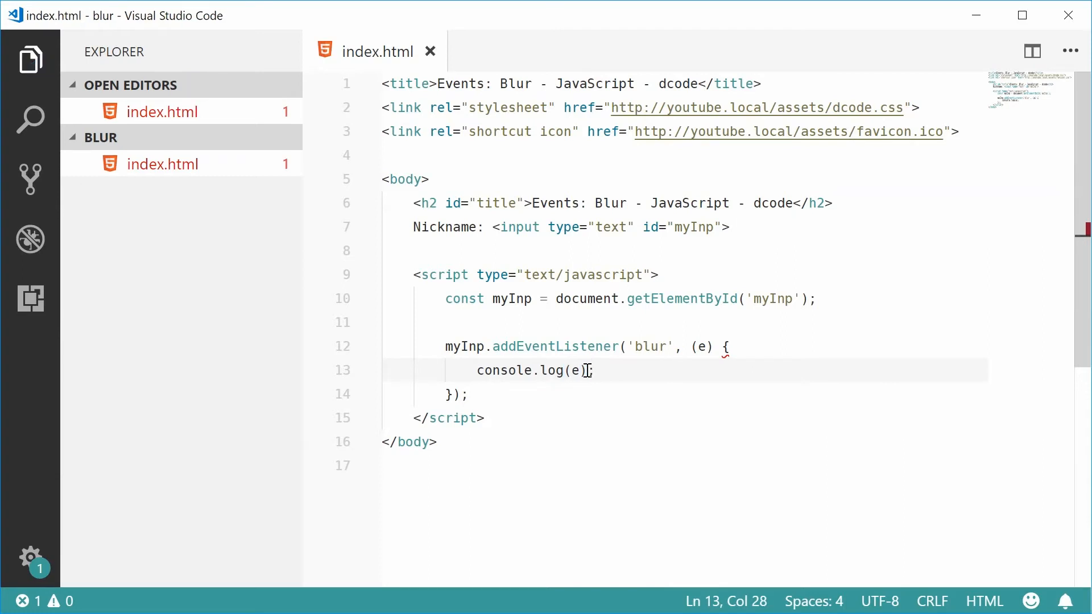
mouse_move(433, 383)
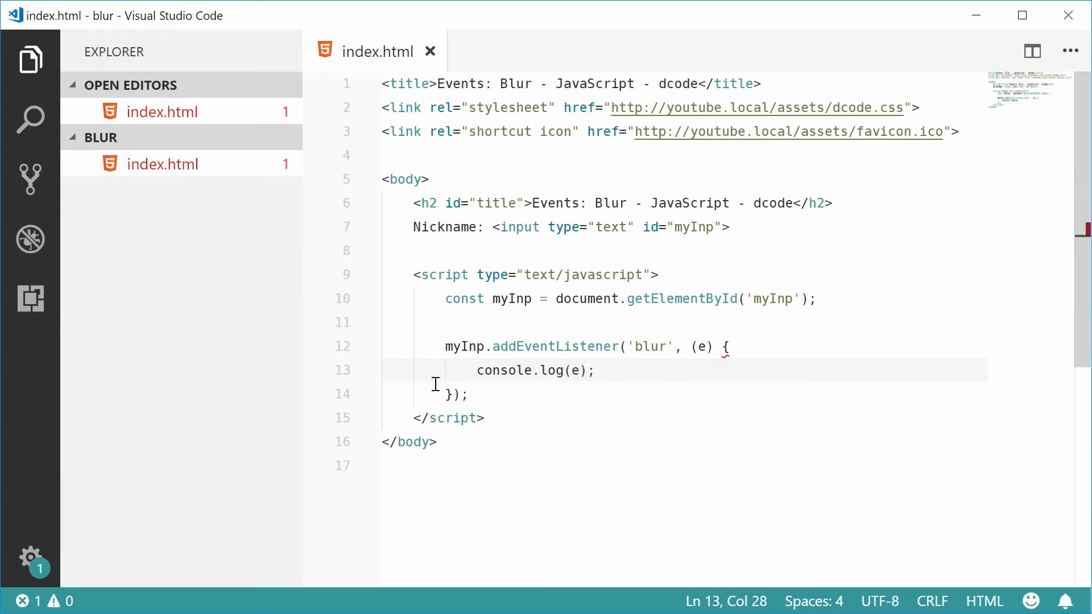
mouse_move(513, 398)
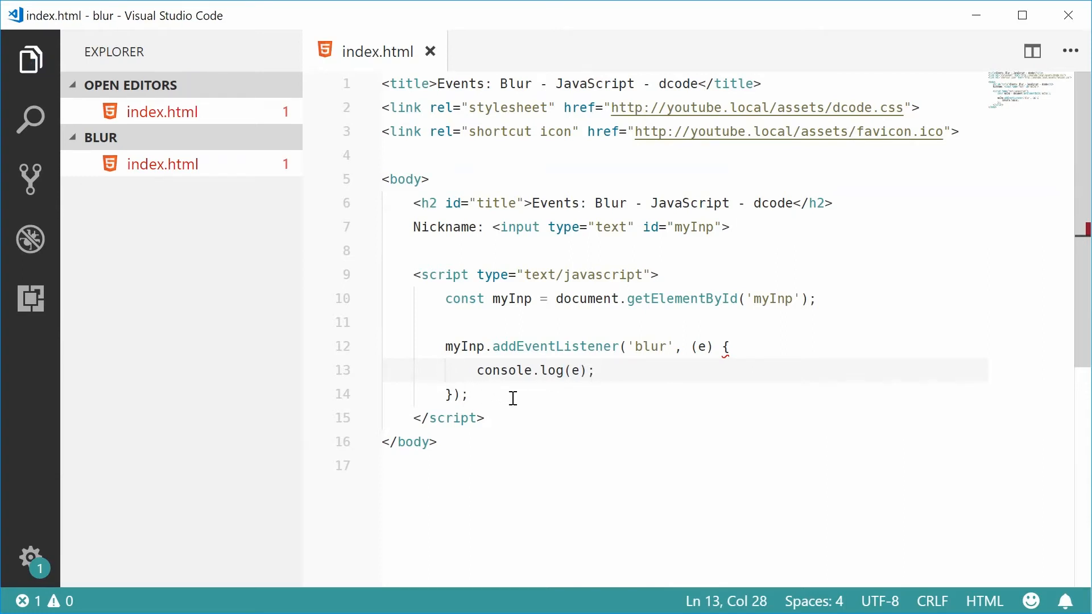
Step: Add the missing => after the e parameter and save index.html
left_click(473, 395)
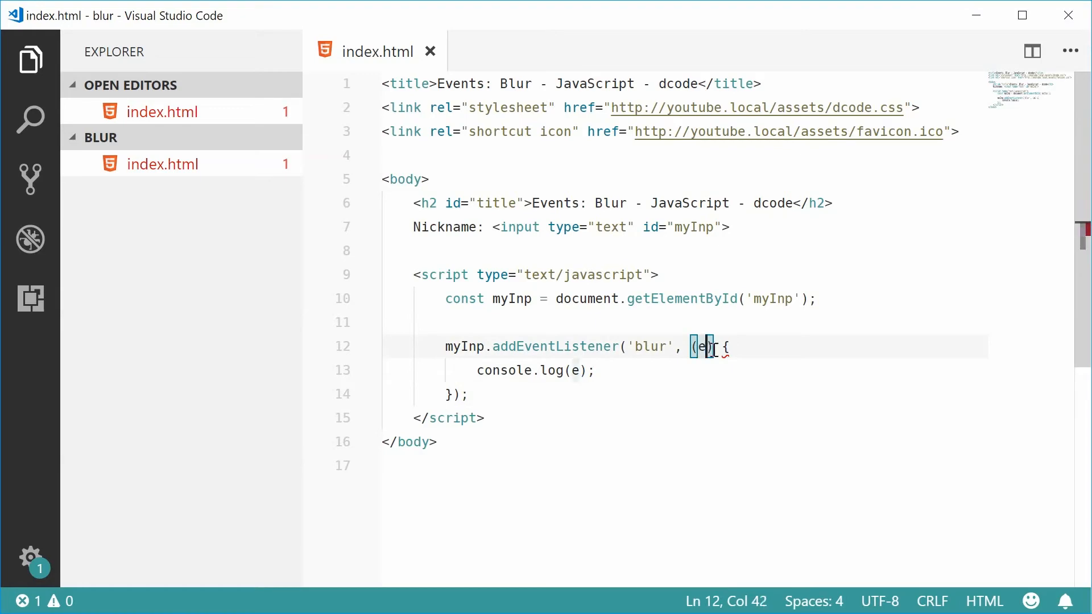
type("=>")
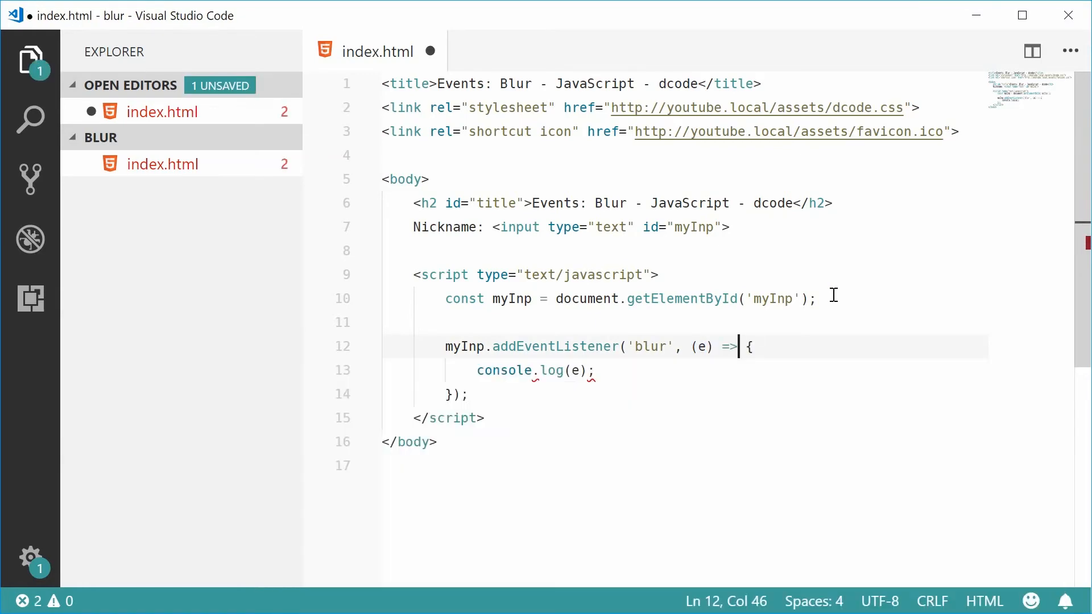
key("ctrl+s")
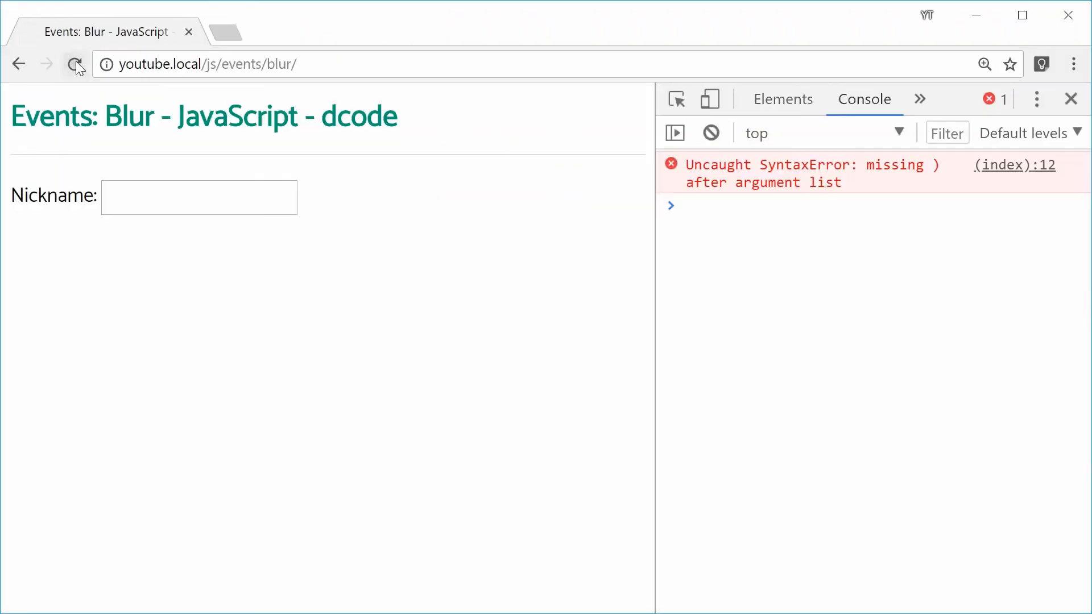
Step: Reload the page, focus and leave the Nickname input, and inspect a logged FocusEvent's target
left_click(75, 64)
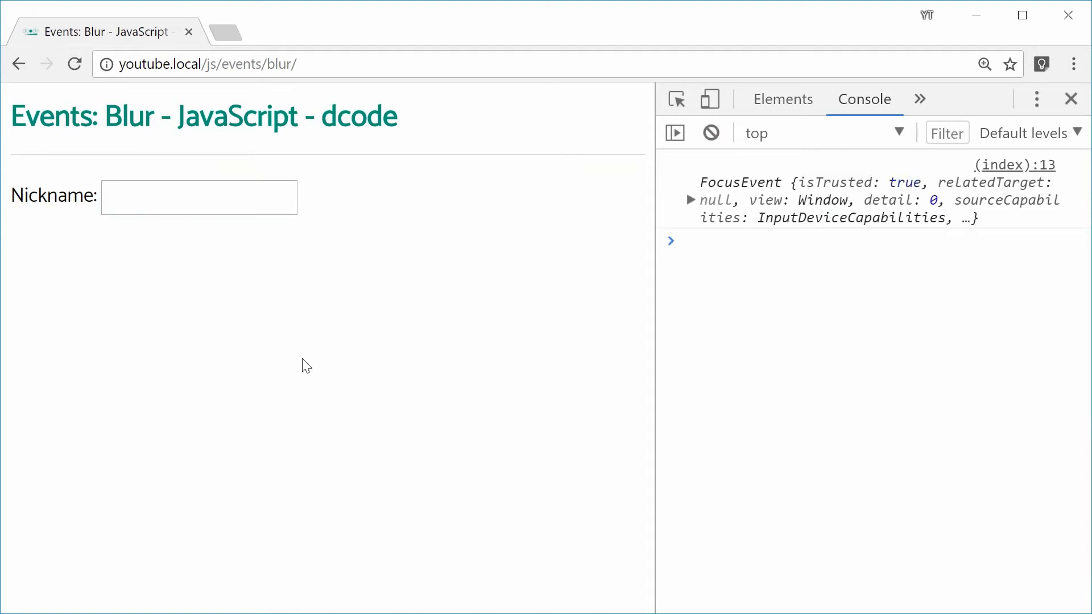
left_click(198, 197)
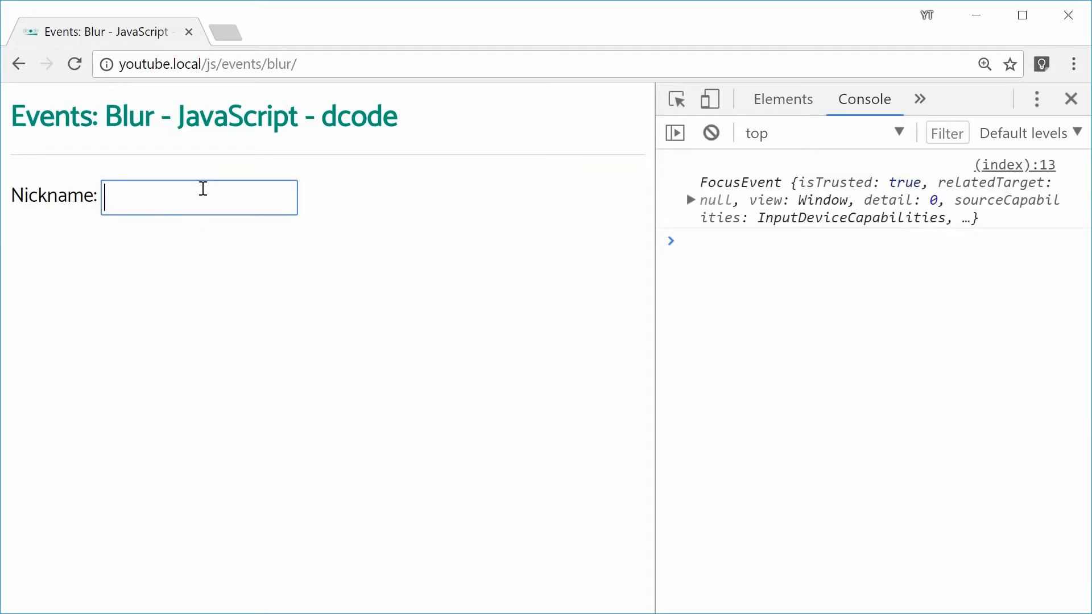
left_click(471, 286)
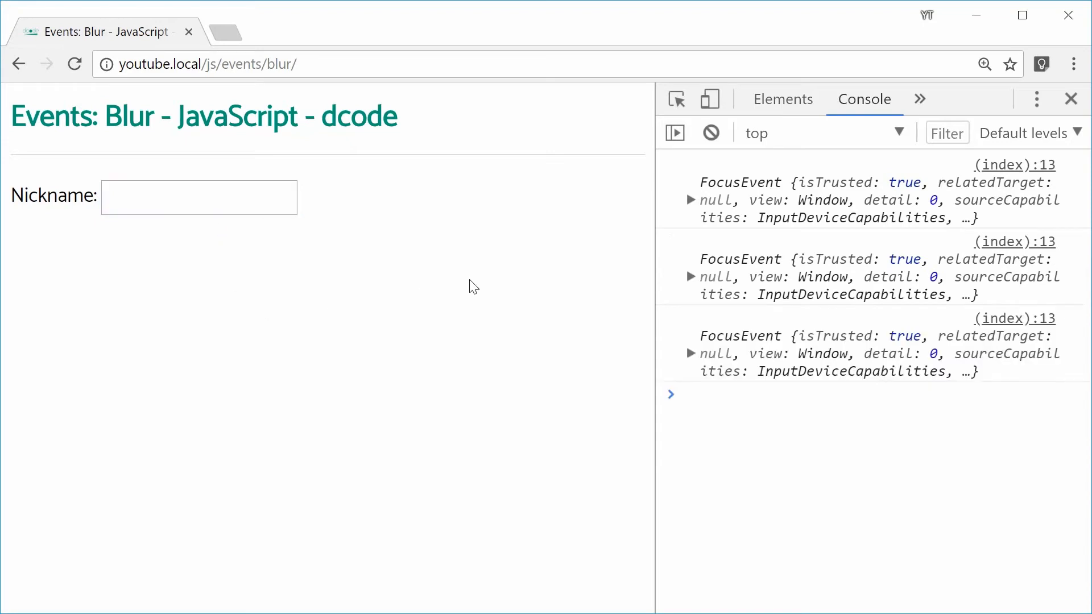
mouse_move(700, 386)
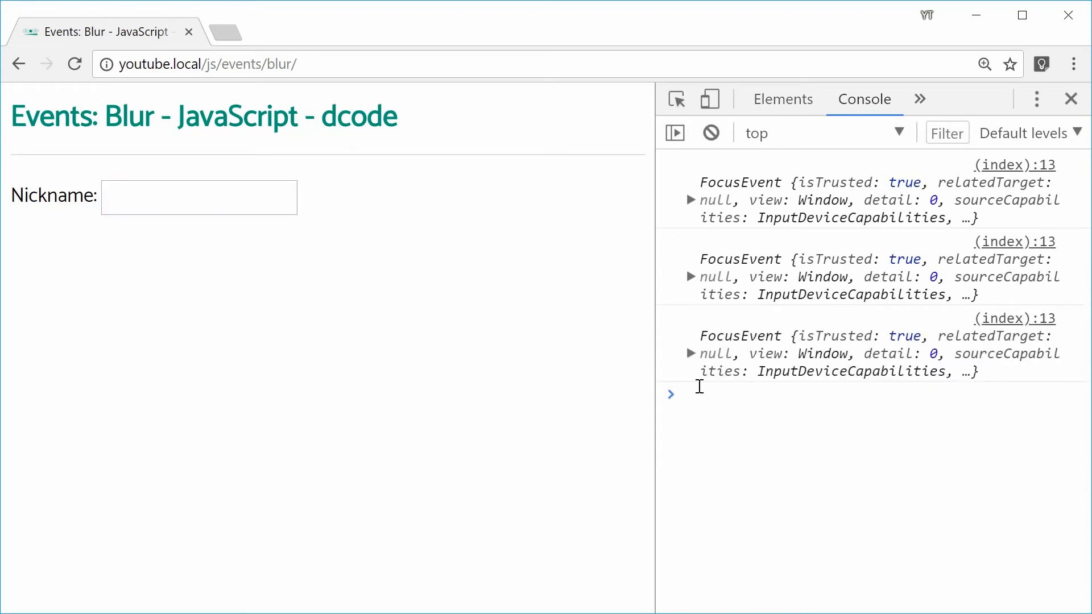
mouse_move(690, 352)
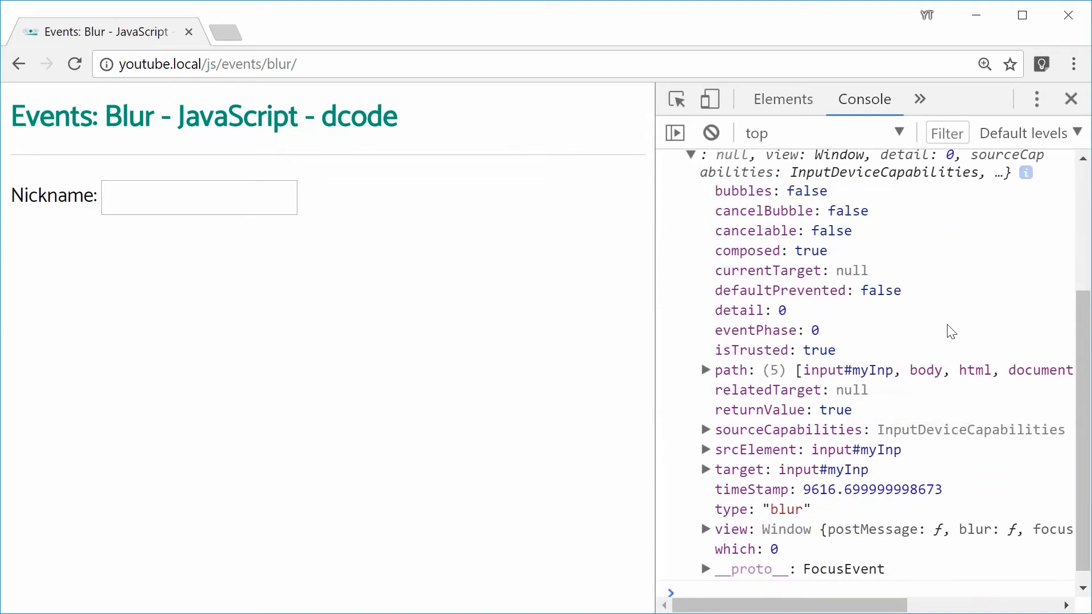
mouse_move(994, 319)
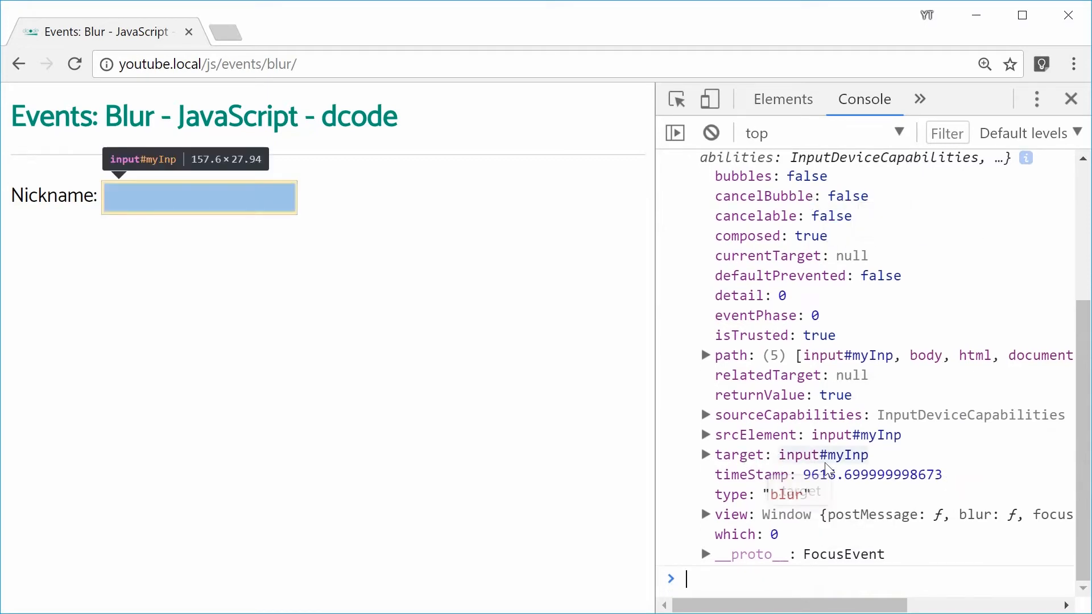
mouse_move(834, 468)
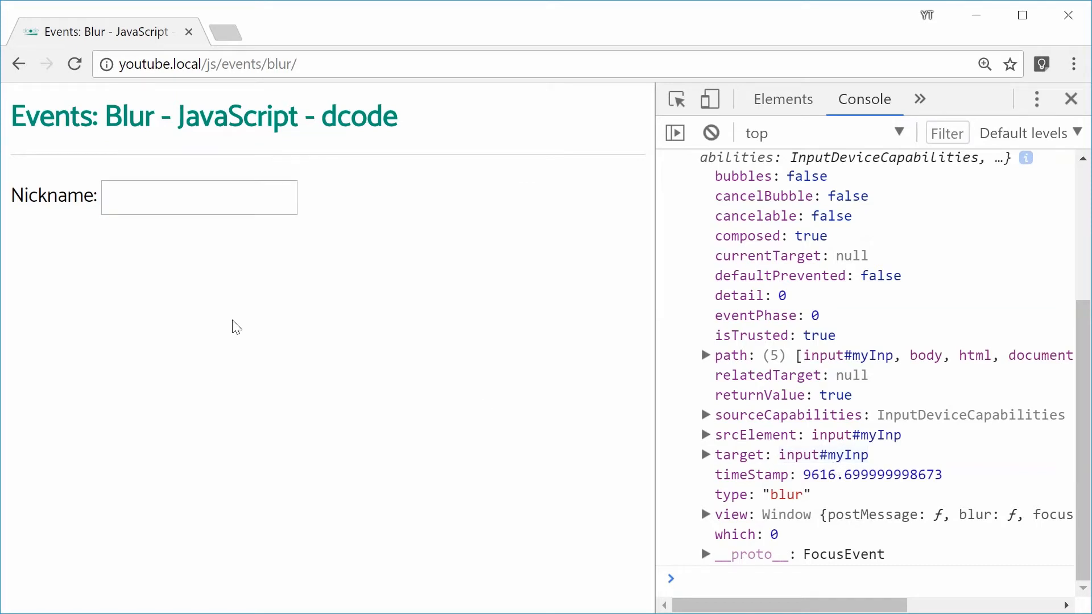
left_click(198, 197)
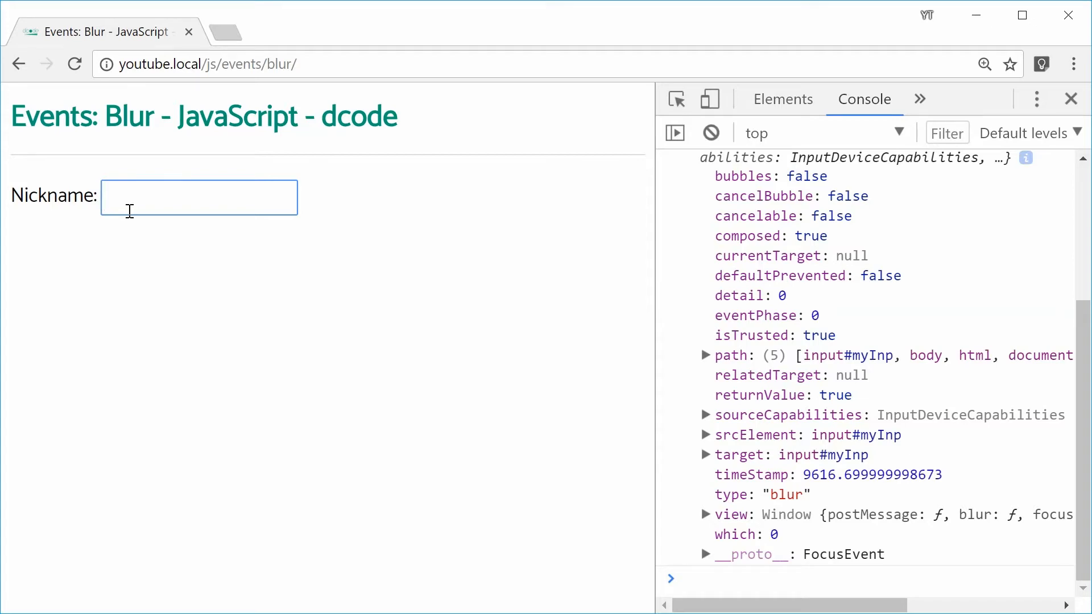
left_click(205, 306)
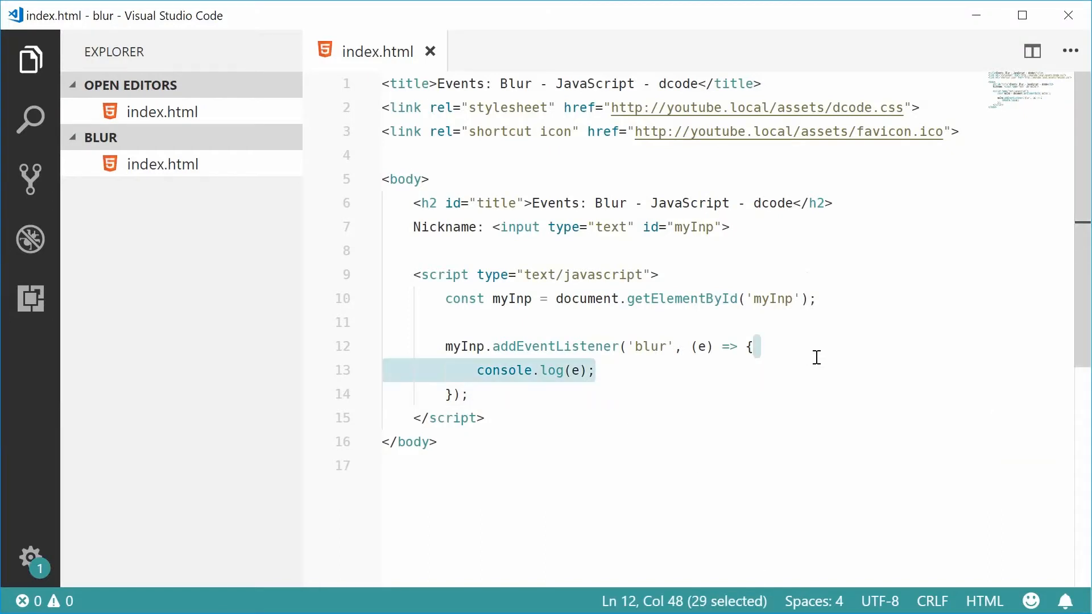
Step: Replace console.log(e) with const val = e.target.value; in the listener
key("Delete")
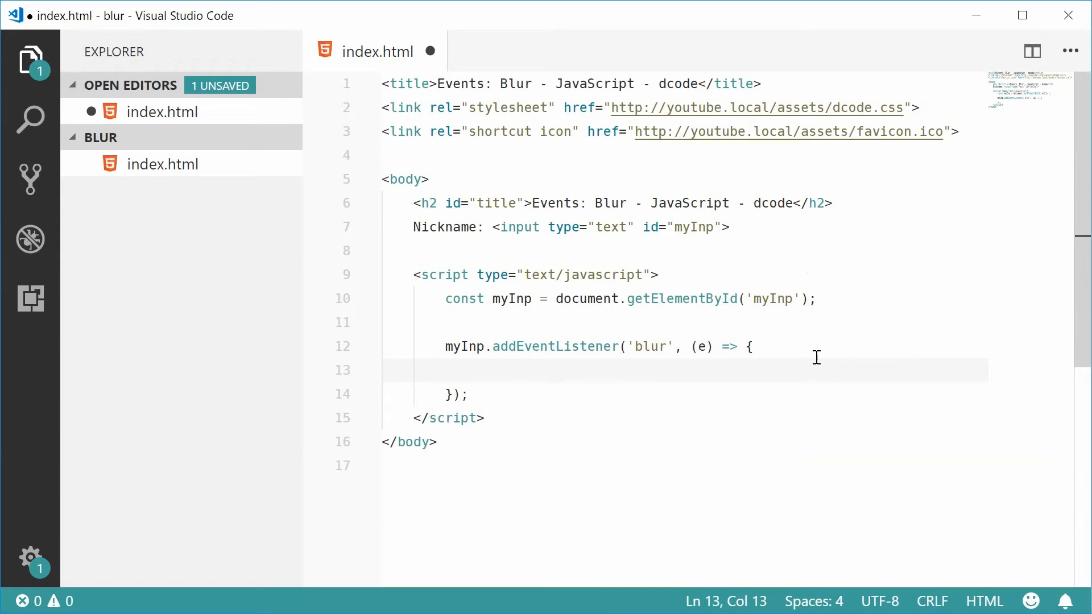
type("const")
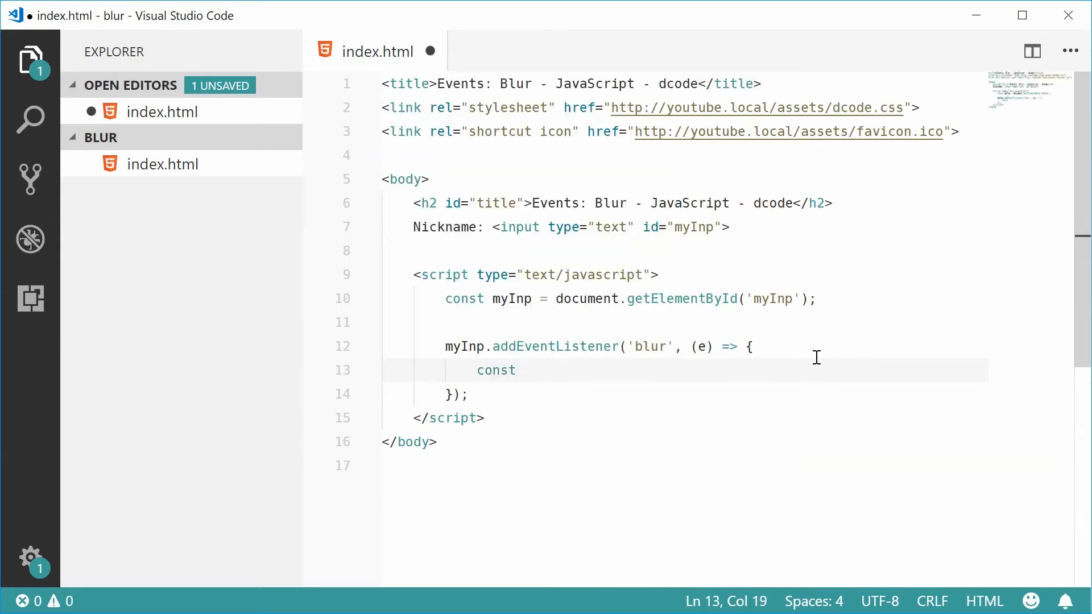
type("val =")
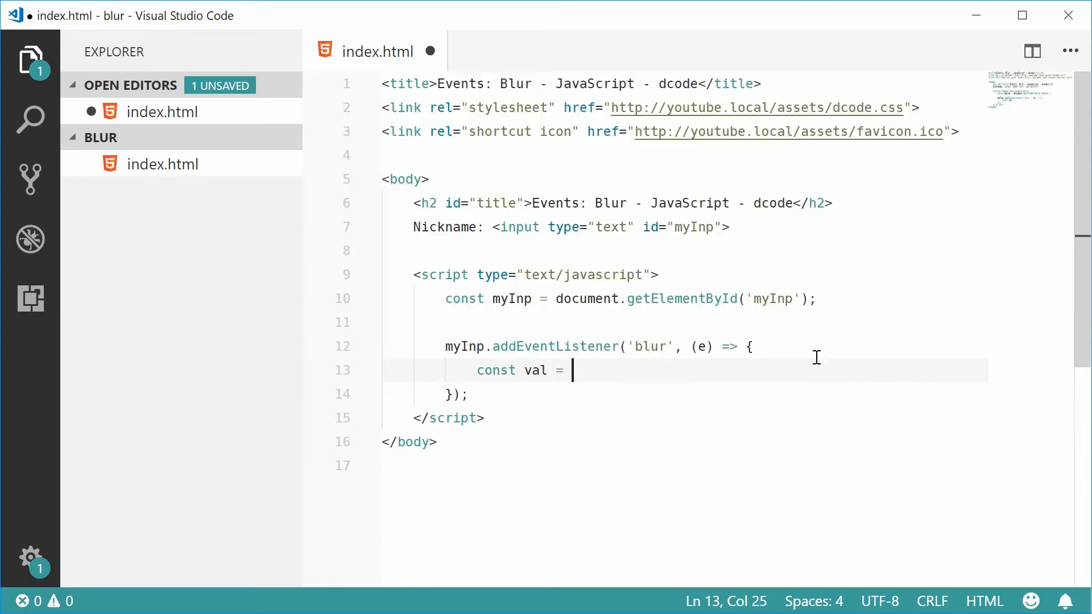
type("e")
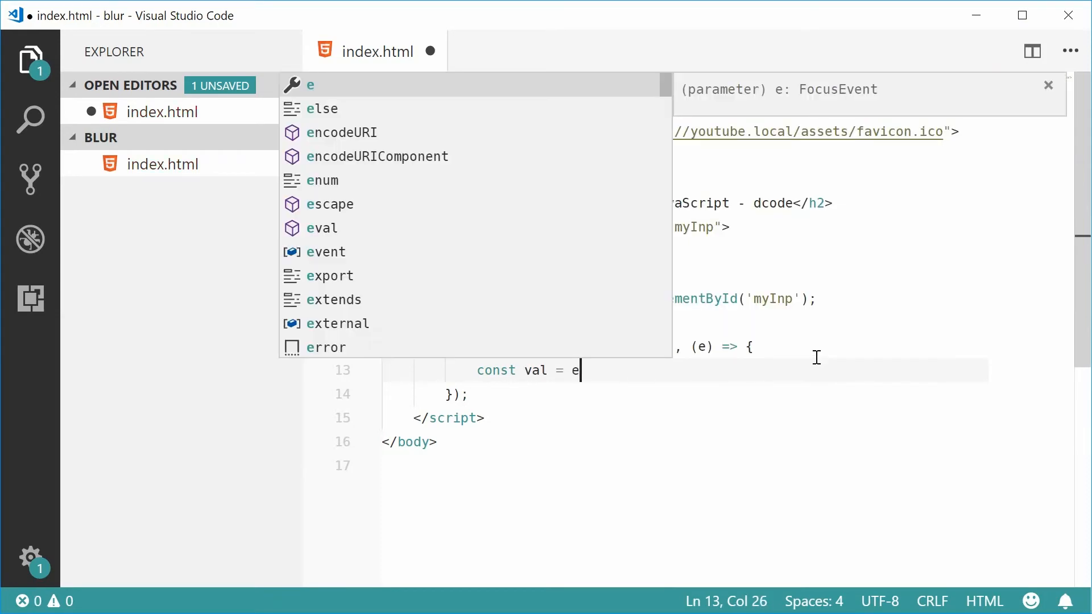
type(".target")
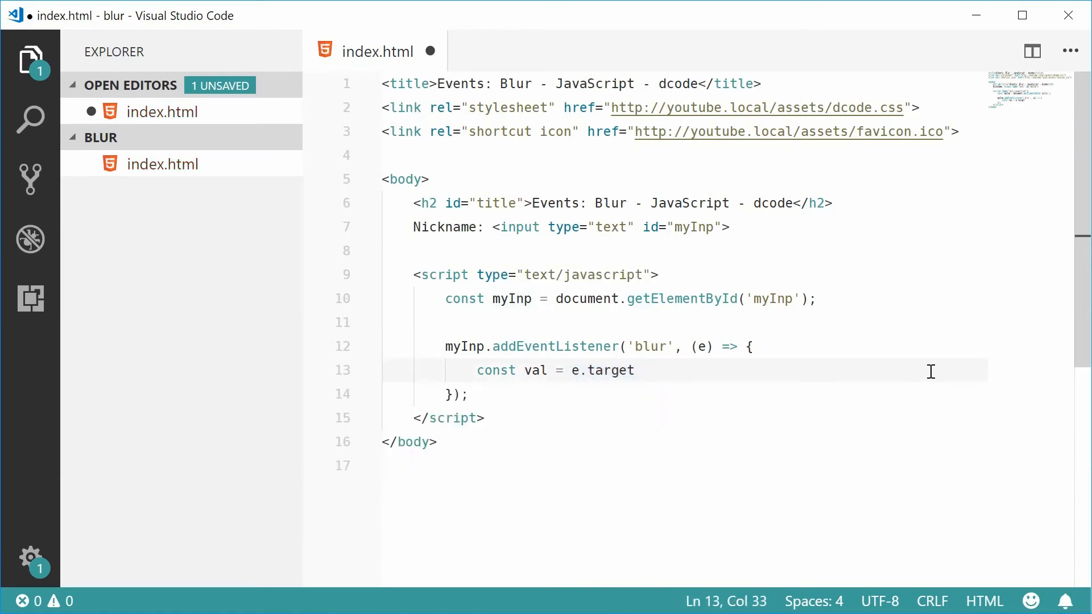
type(".val")
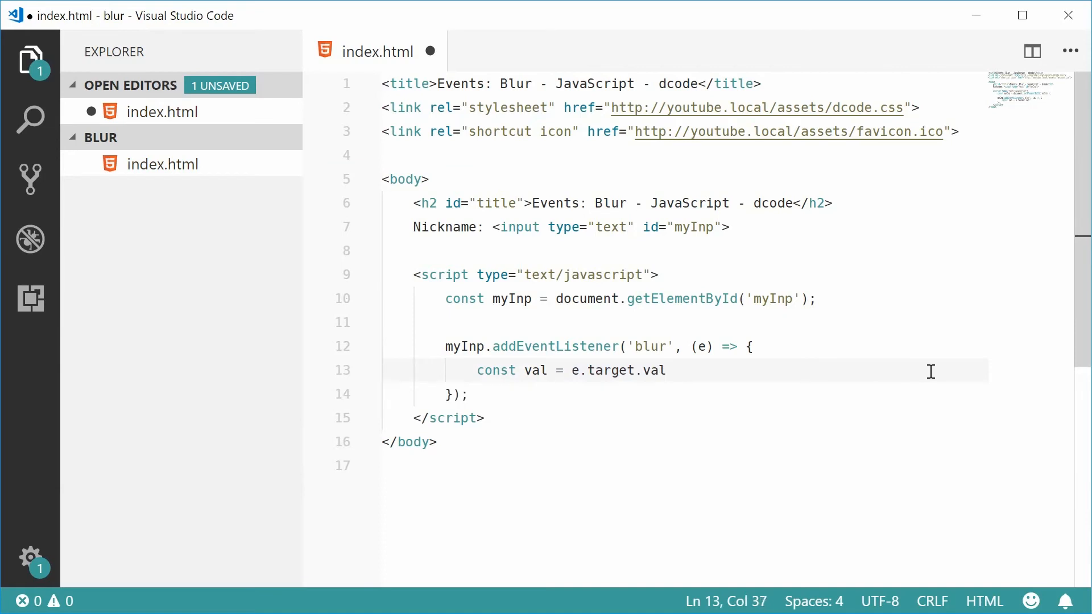
type("ue;")
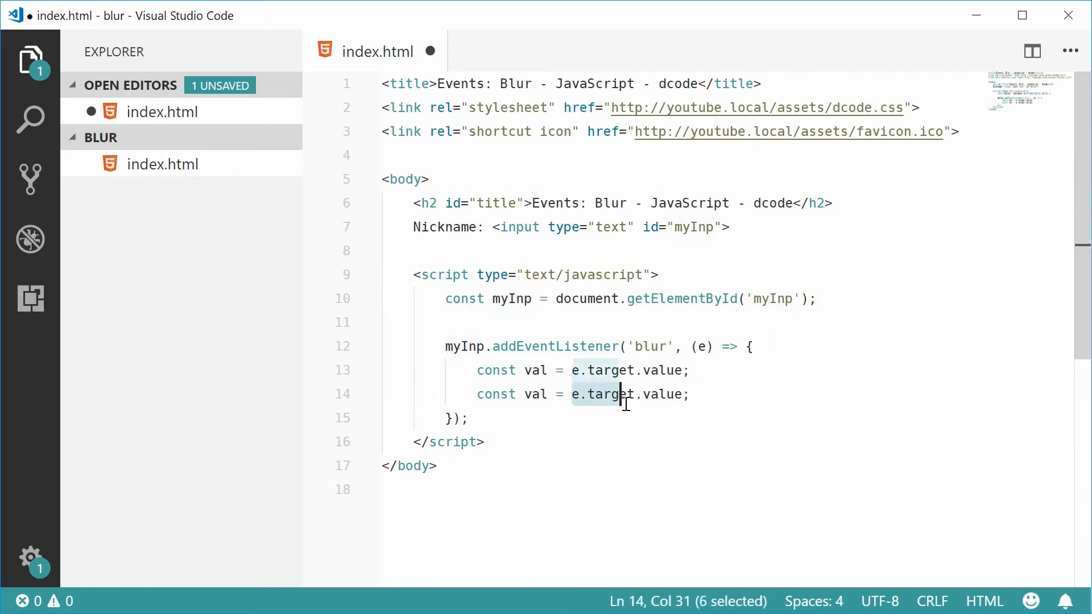
Step: Try a myInp.value duplicate, remove it, and start a console.log below val
type("myInp")
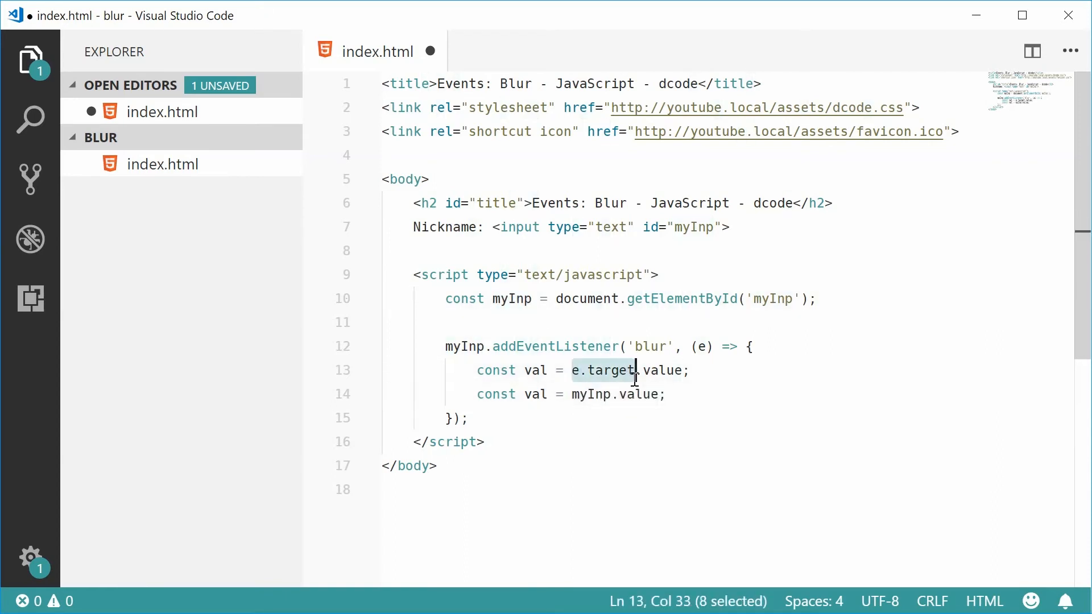
mouse_move(765, 412)
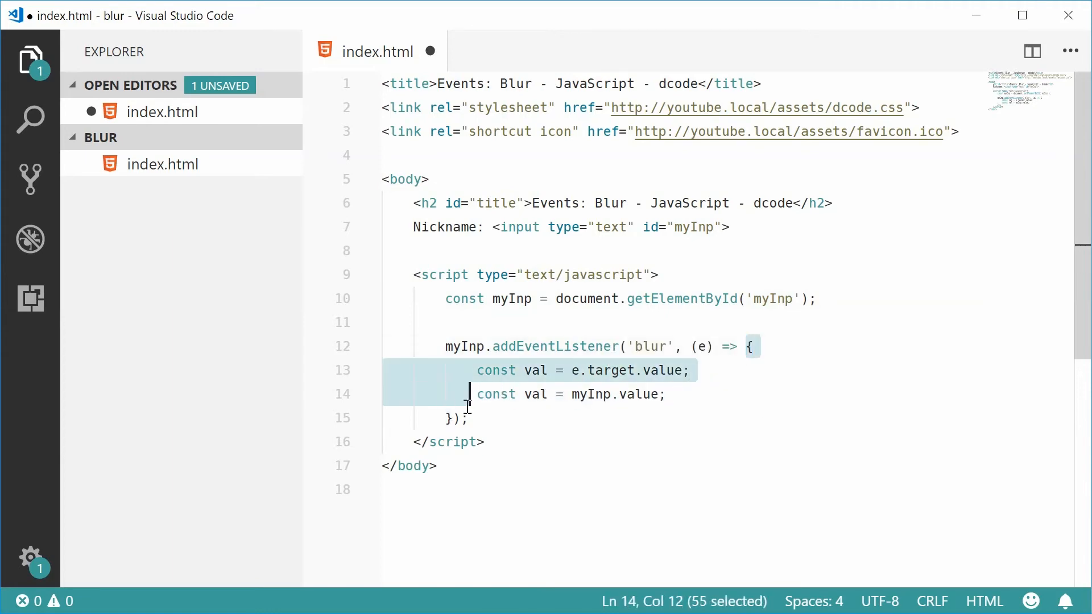
left_click(667, 395)
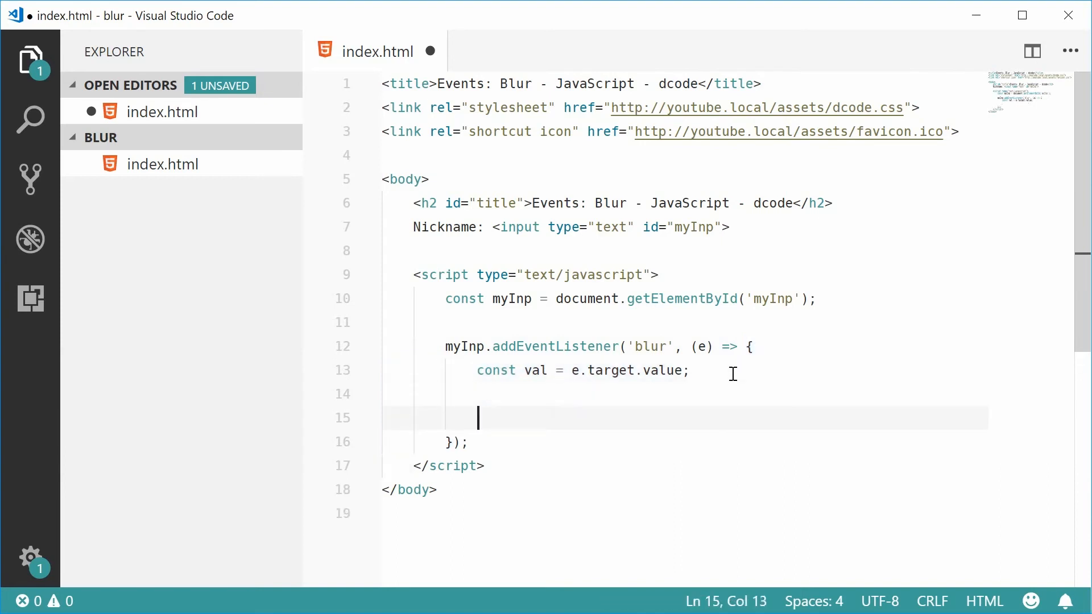
type("console.l")
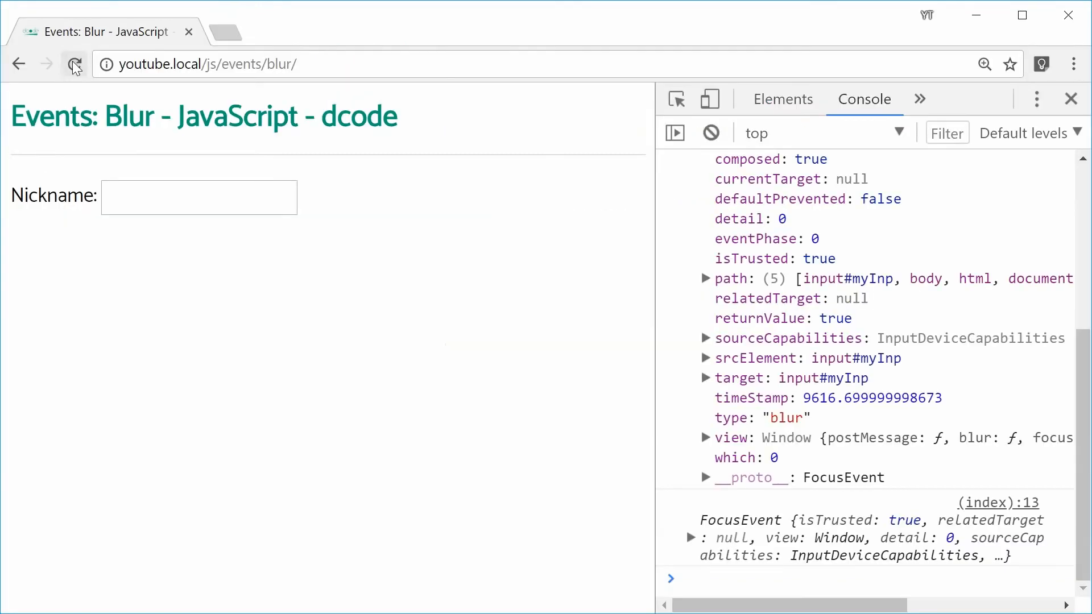
Step: Reload the page and enter domenic in the Nickname field to see its value logged
left_click(75, 64)
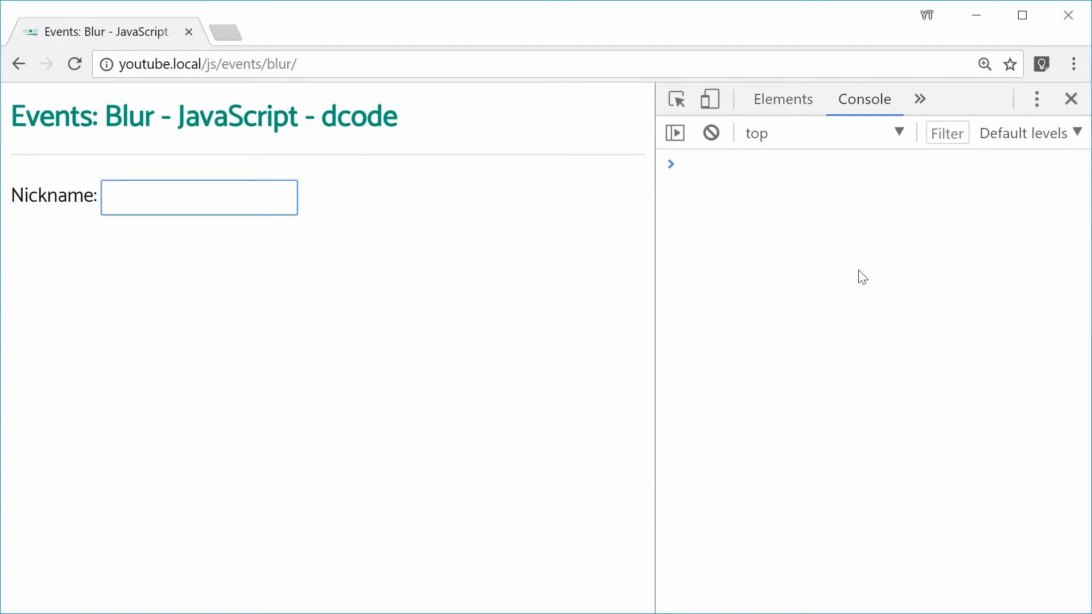
type("domenic")
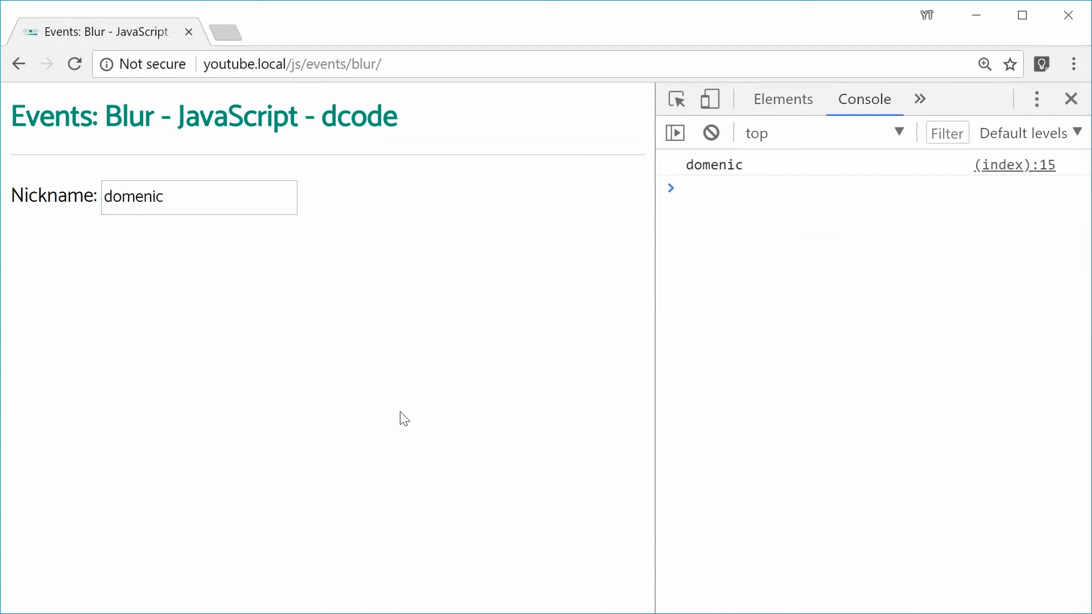
mouse_move(453, 272)
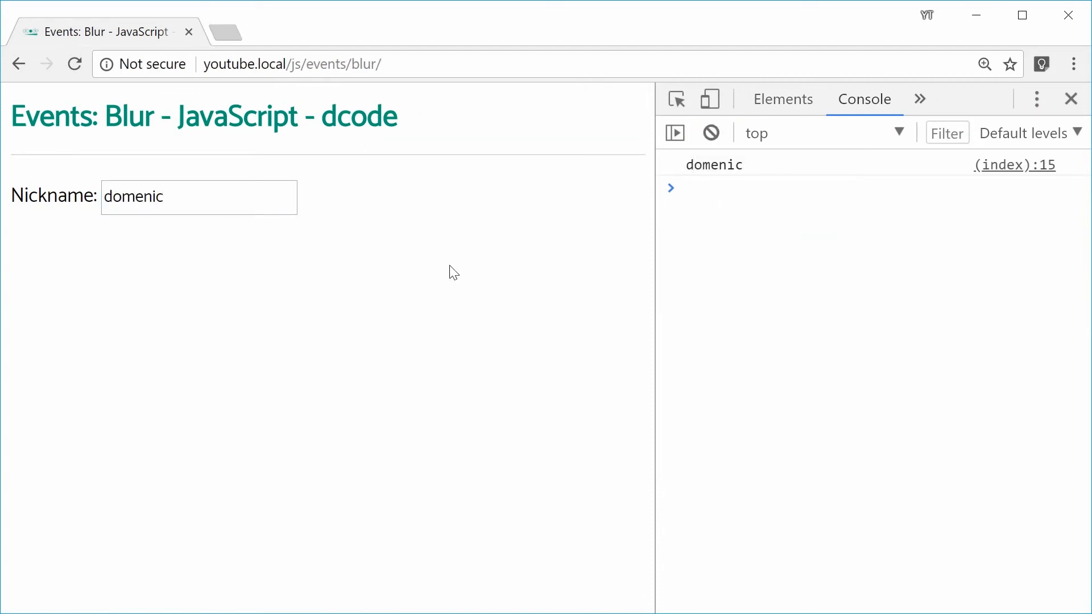
type("value;")
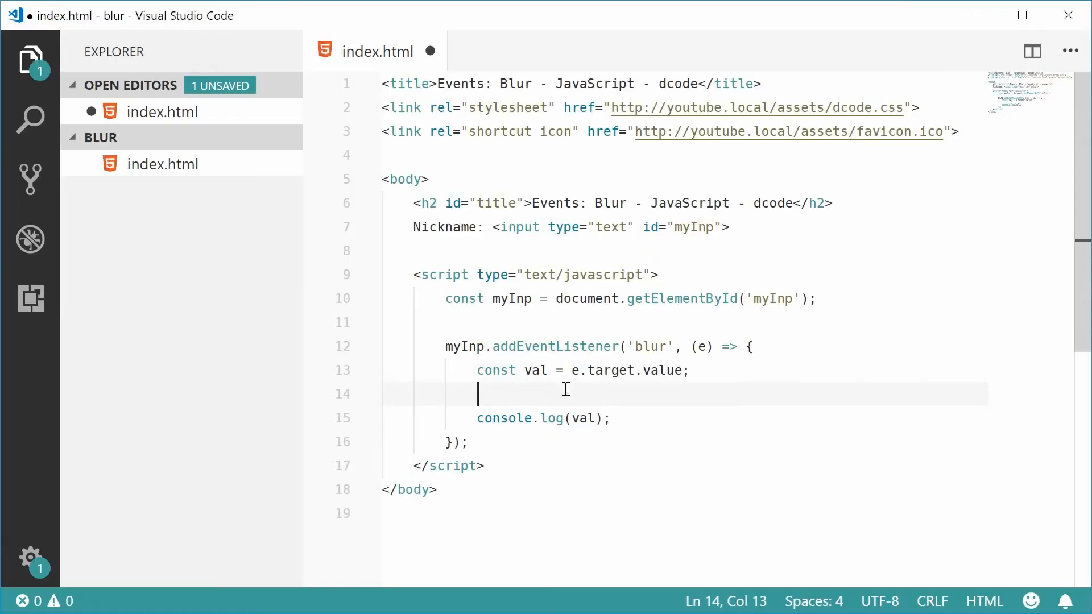
Step: Add const re = /dcode/i; inside the blur handler and save the file
key("enter")
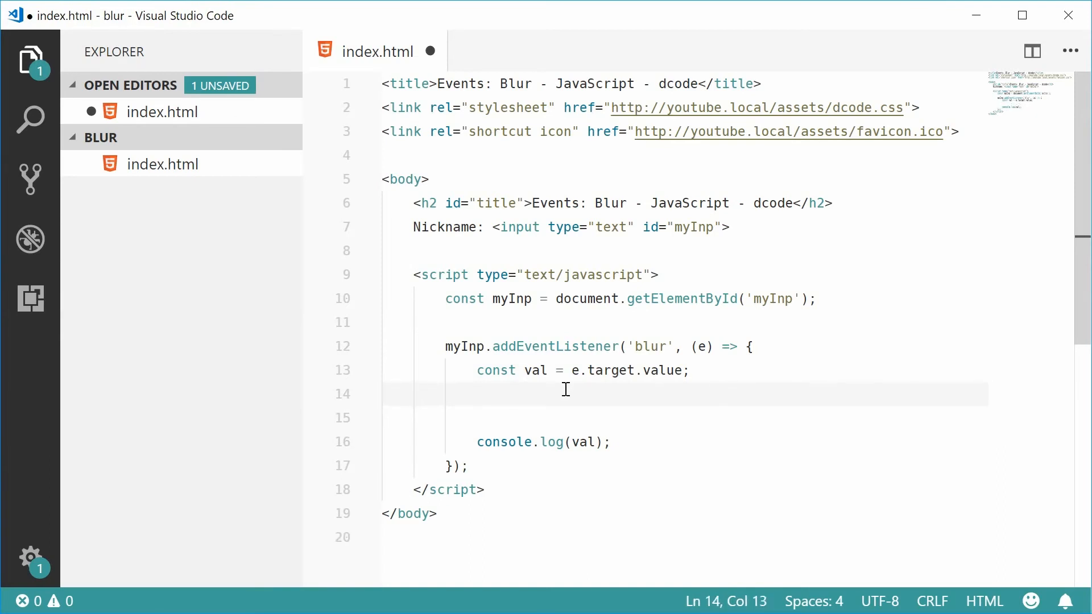
type("const r")
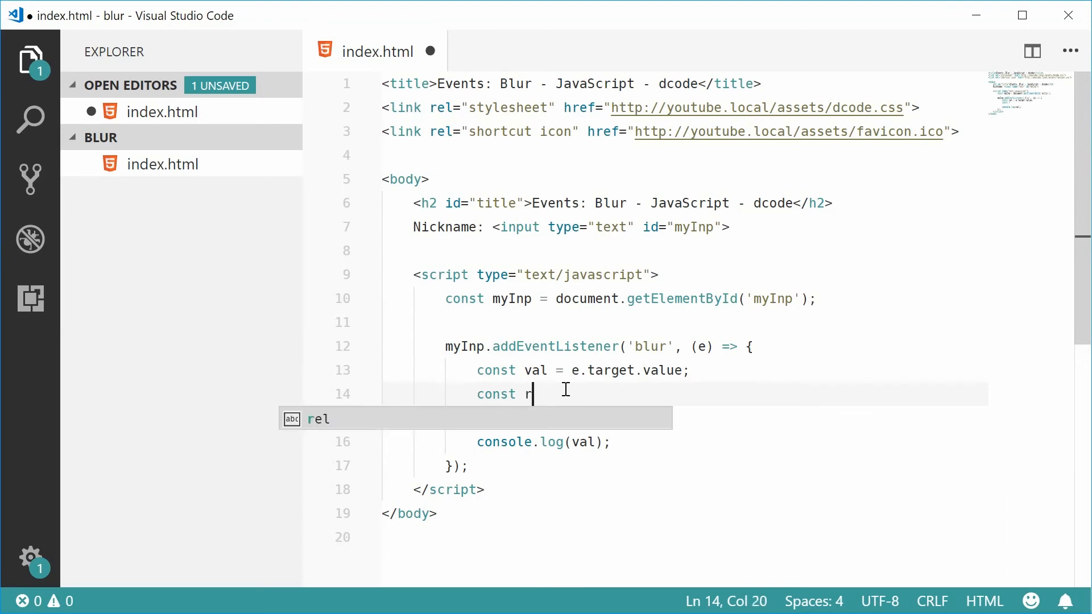
type("e =")
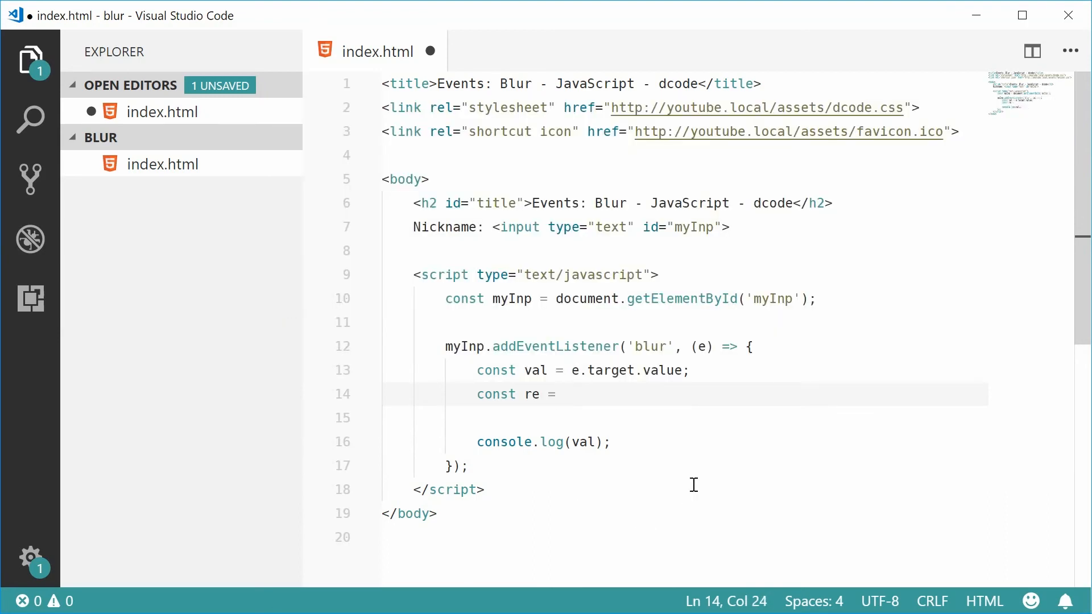
type("/dcode/")
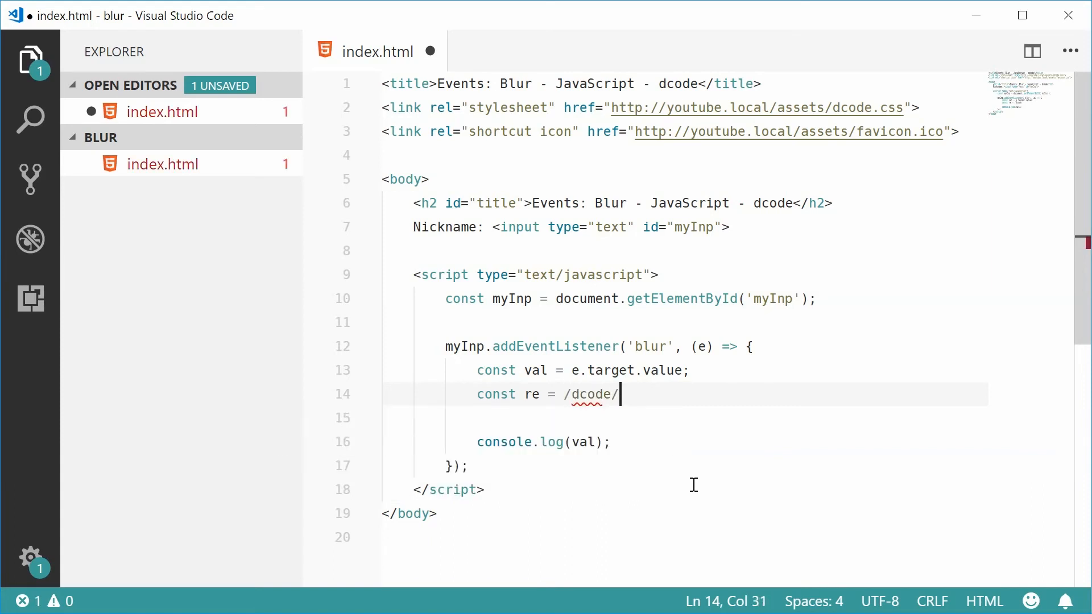
type("i;")
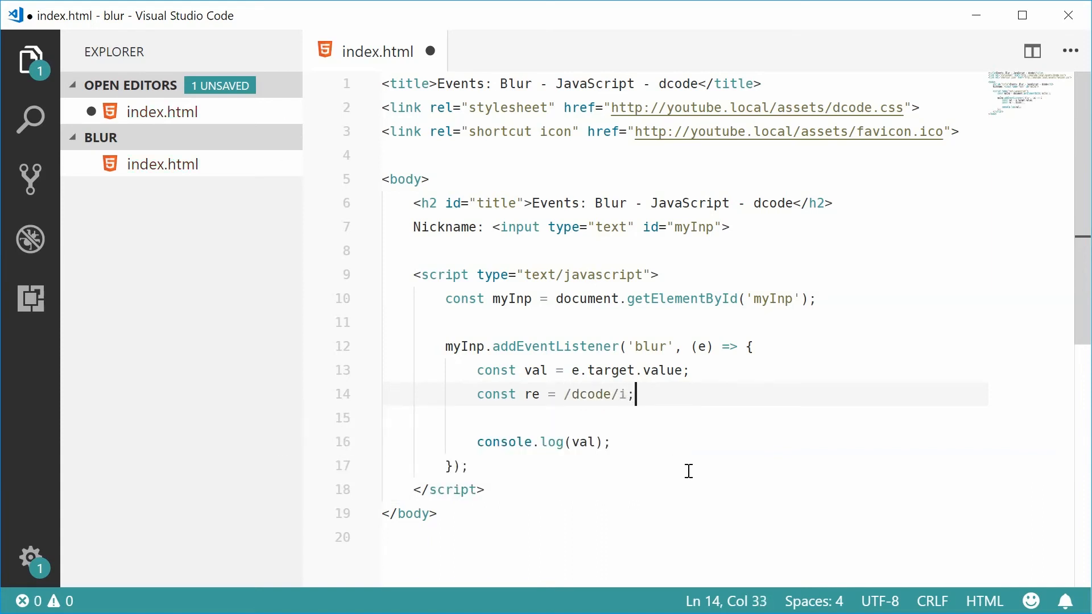
key("ctrl+s")
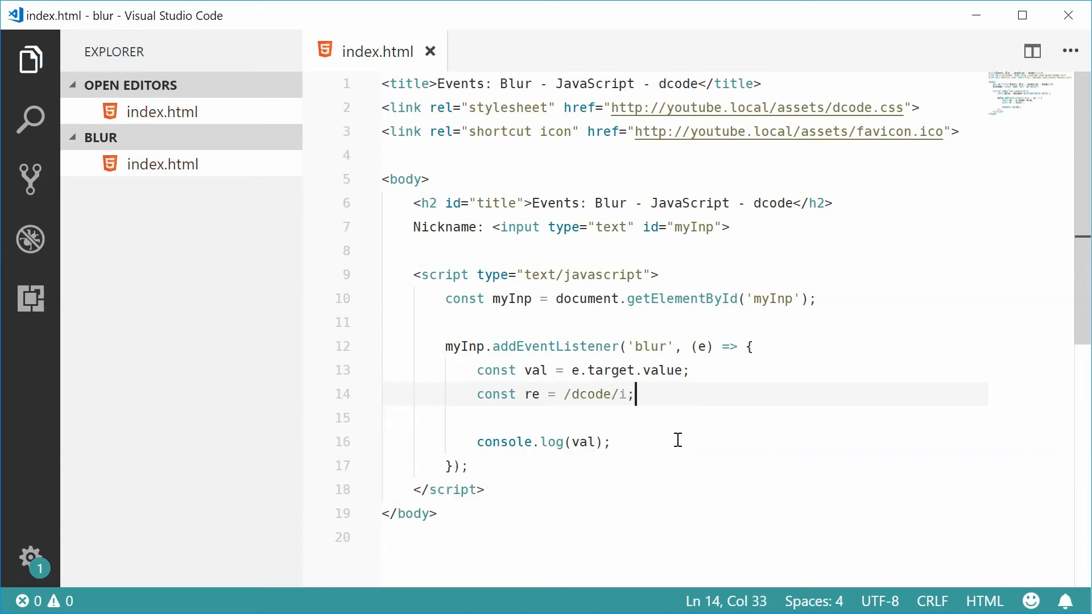
double_click(592, 394)
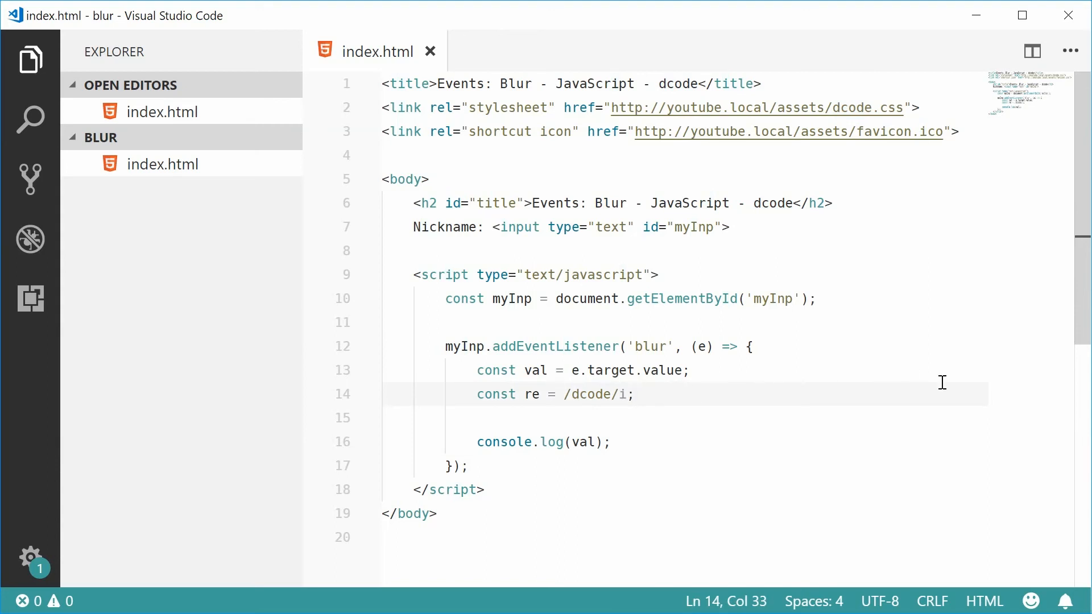
Step: Add if (val.match(re)) alerting "The value cannot contain 'dcode'!" and return to the browser
key("enter")
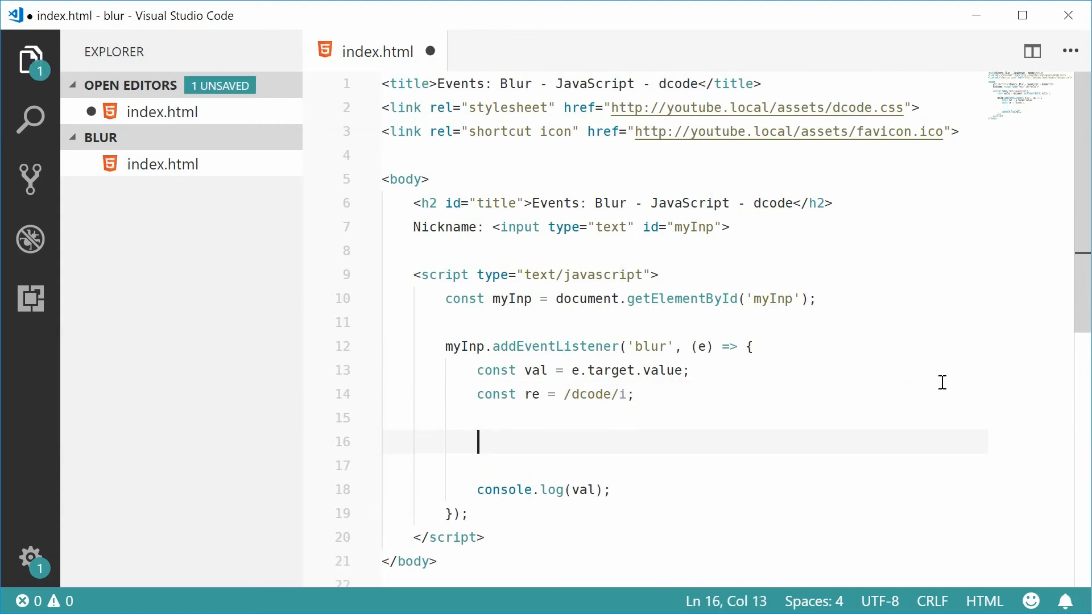
type("if (val.match")
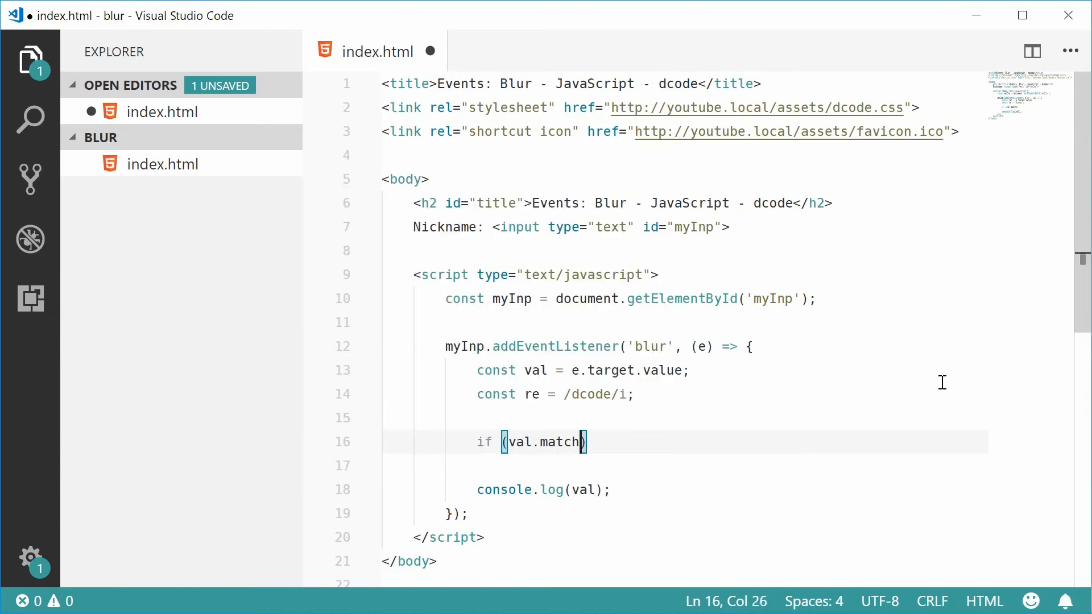
type("(re)")
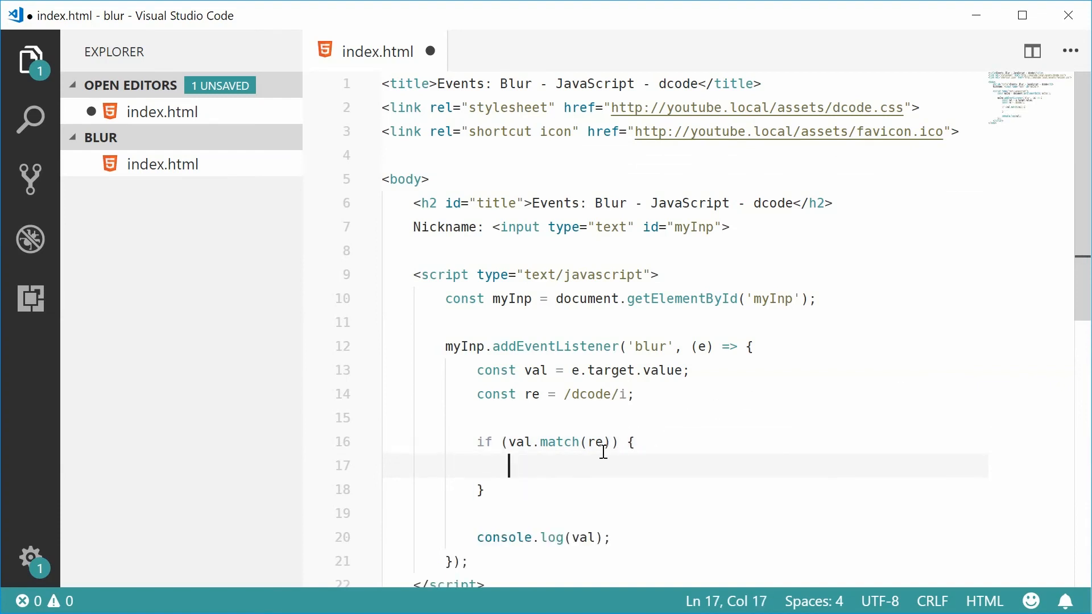
mouse_move(839, 370)
type("alert(\"")
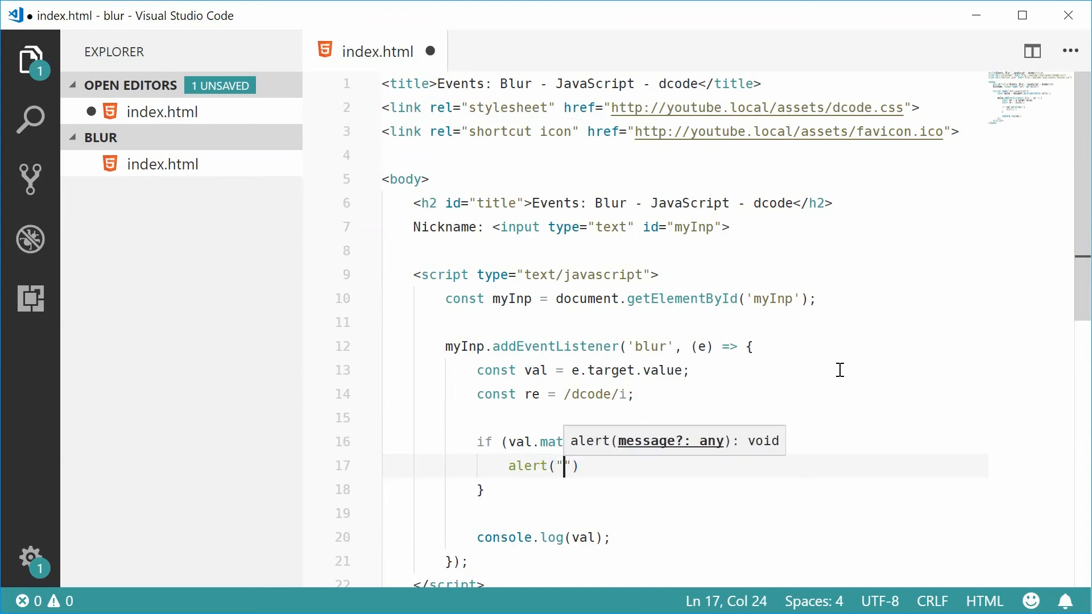
type("T")
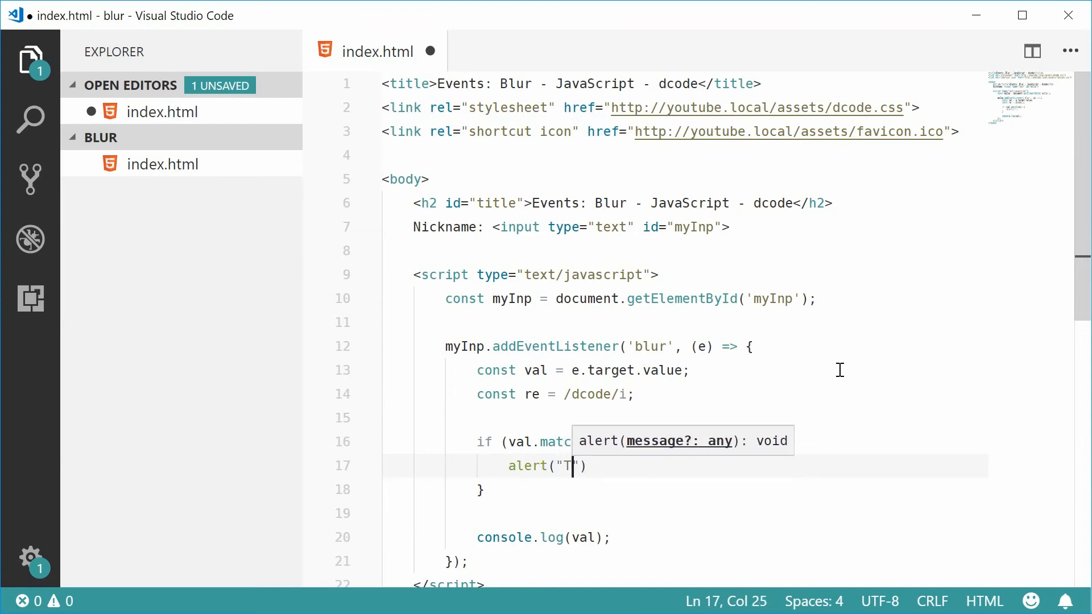
type("he value cannot c")
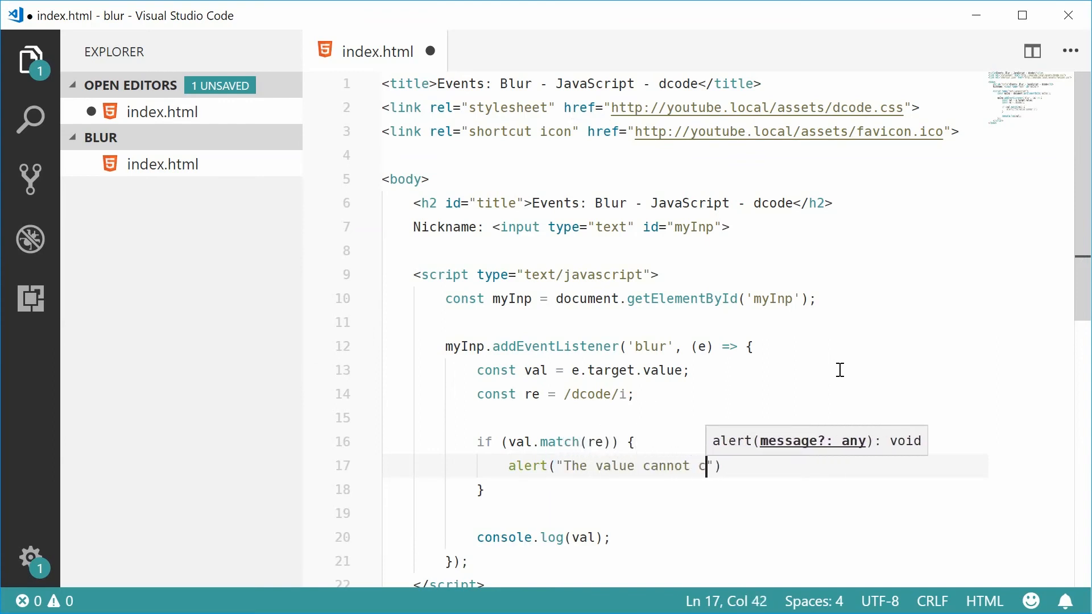
type("ontain 'dcode'")
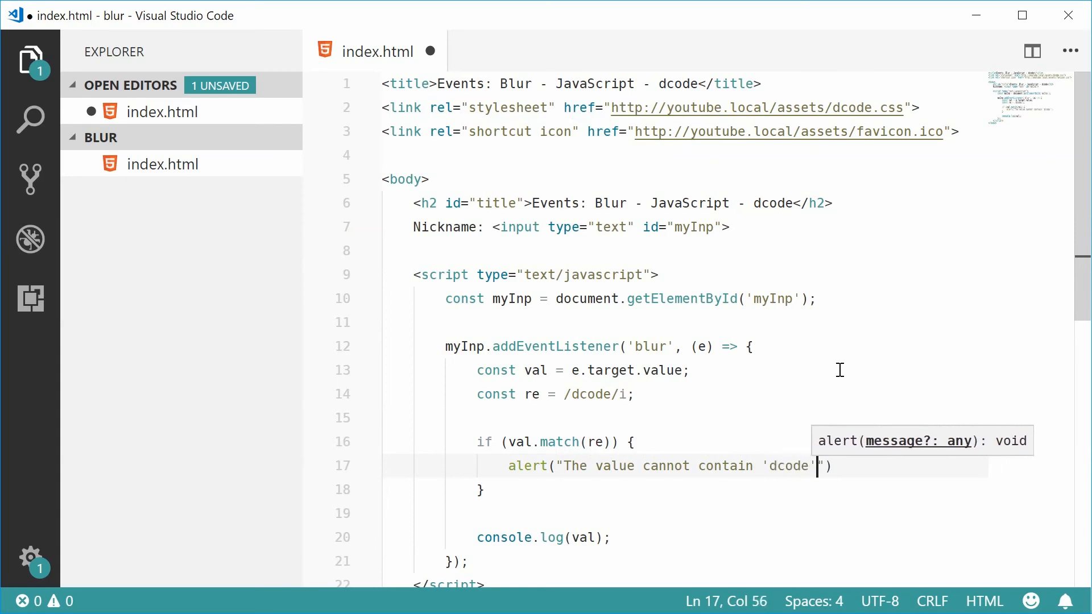
type("!\");")
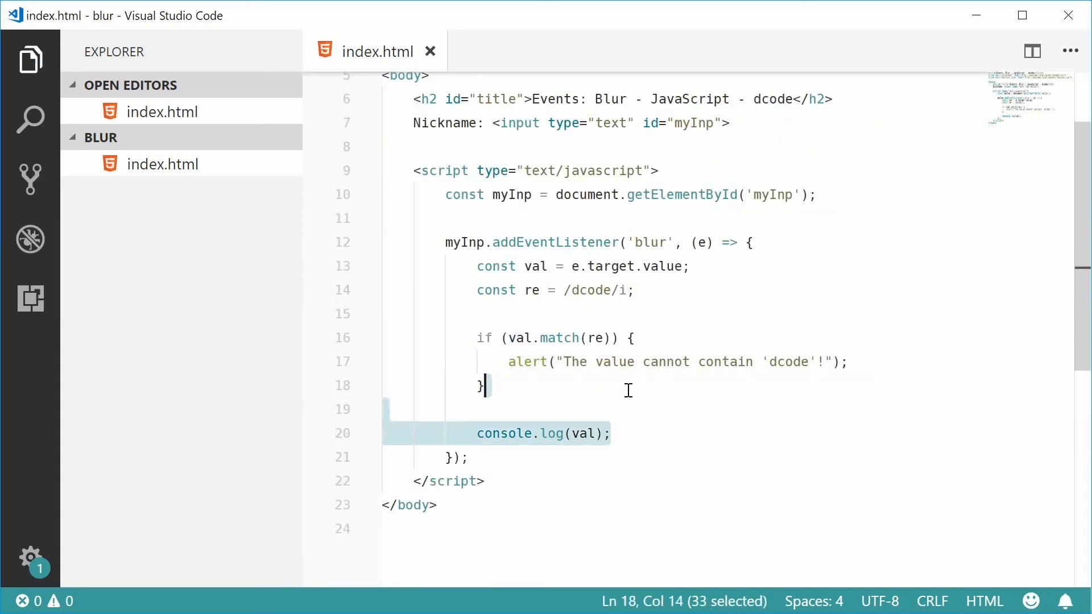
key("Delete")
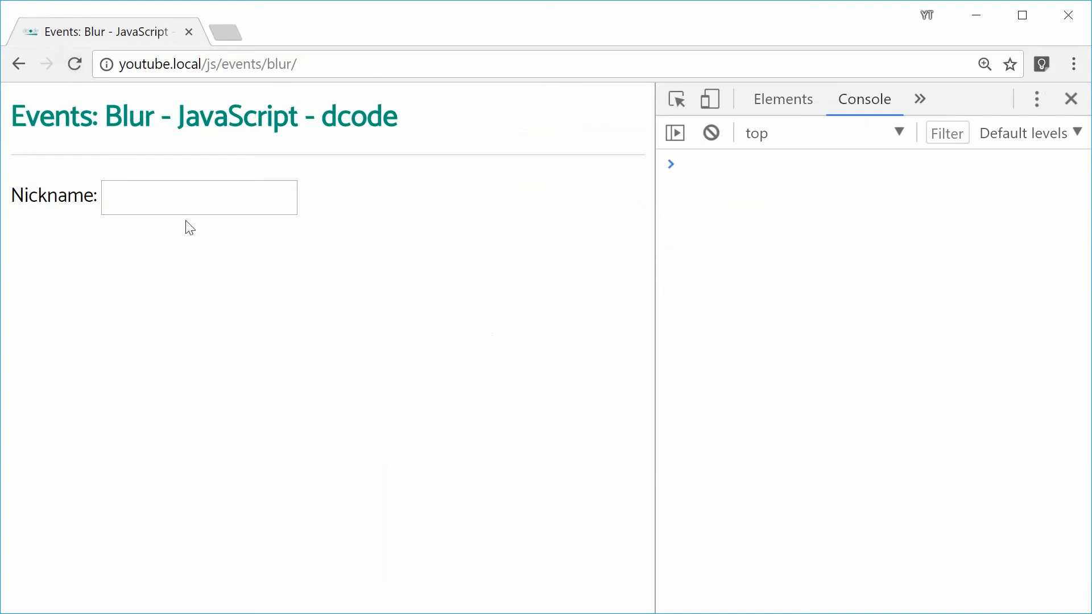
Step: Enter 'domenic loves dcode' in the Nickname field and leave it to trigger the check
type("d")
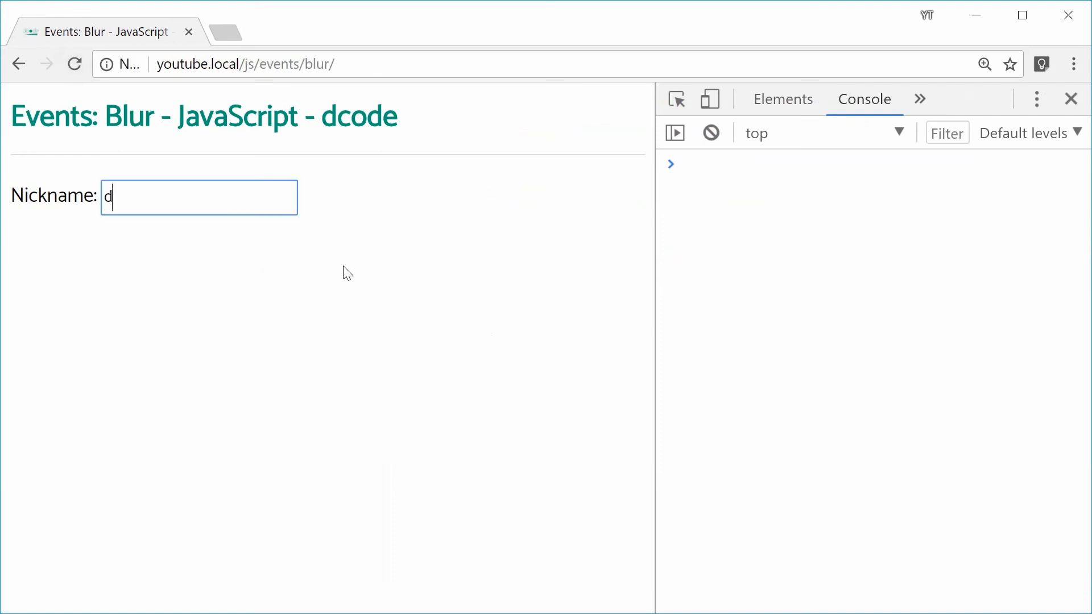
type("omenic")
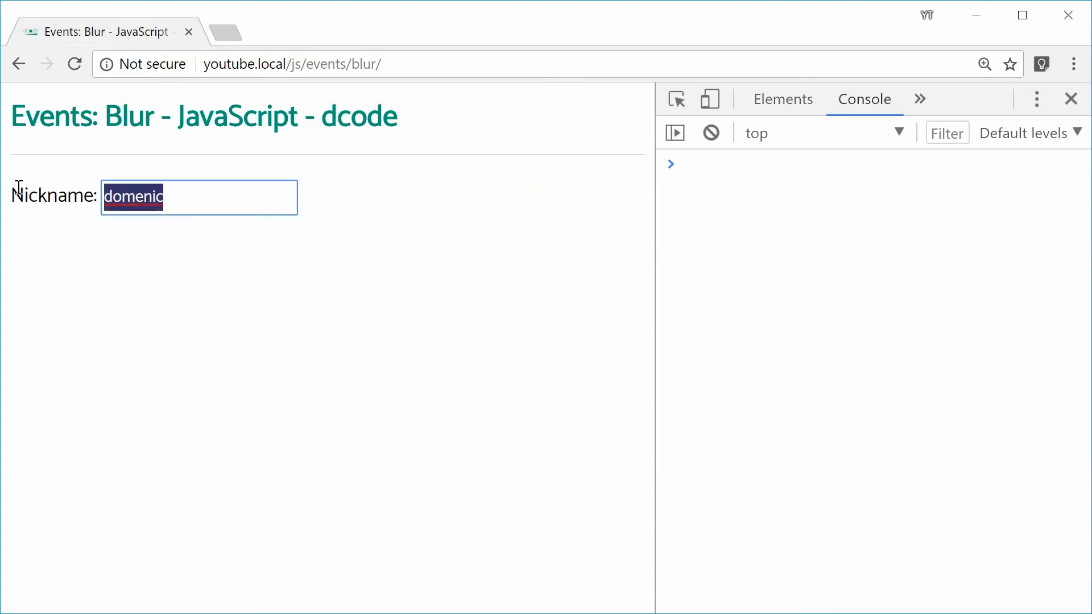
key("Delete")
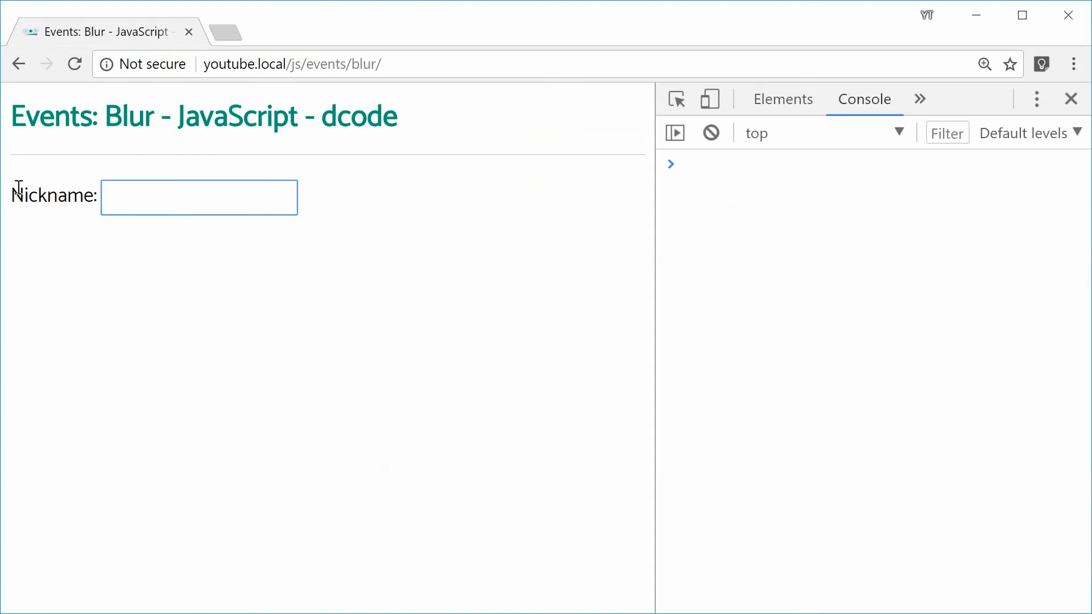
type("domenic")
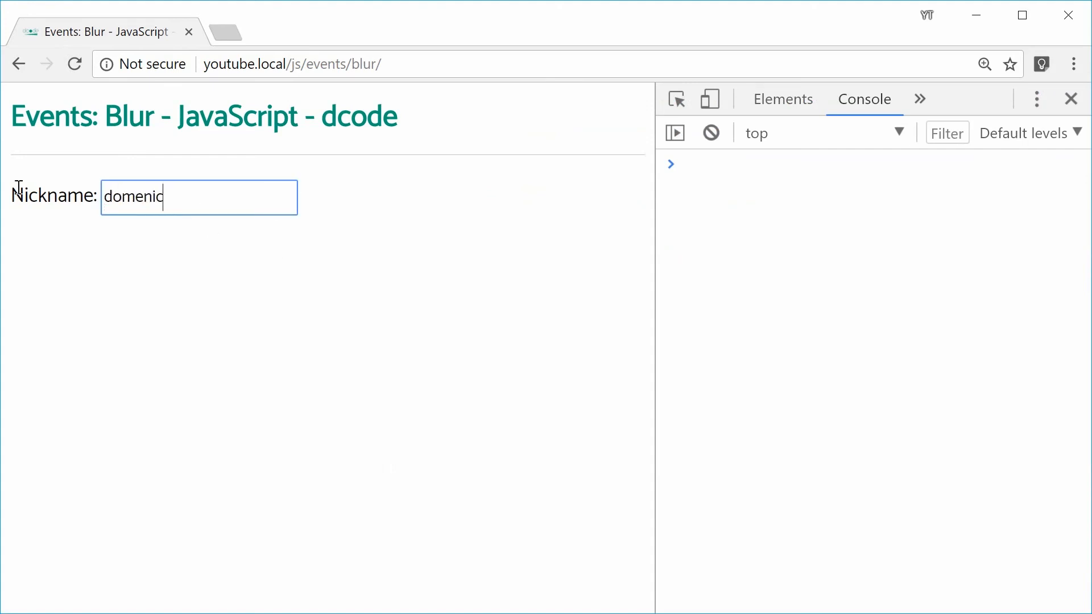
type("loves dcode")
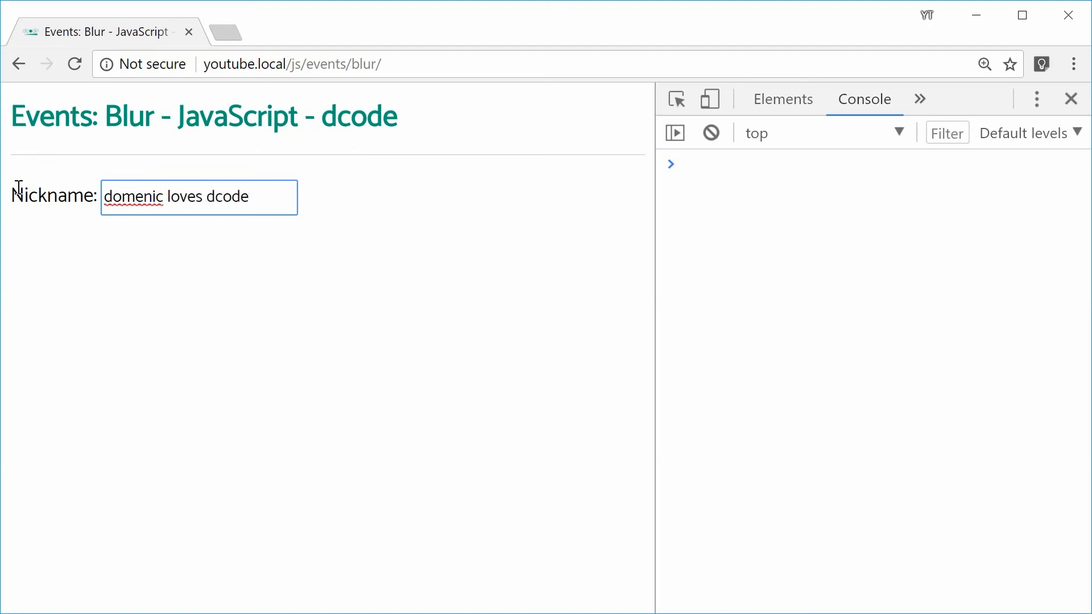
left_click(231, 338)
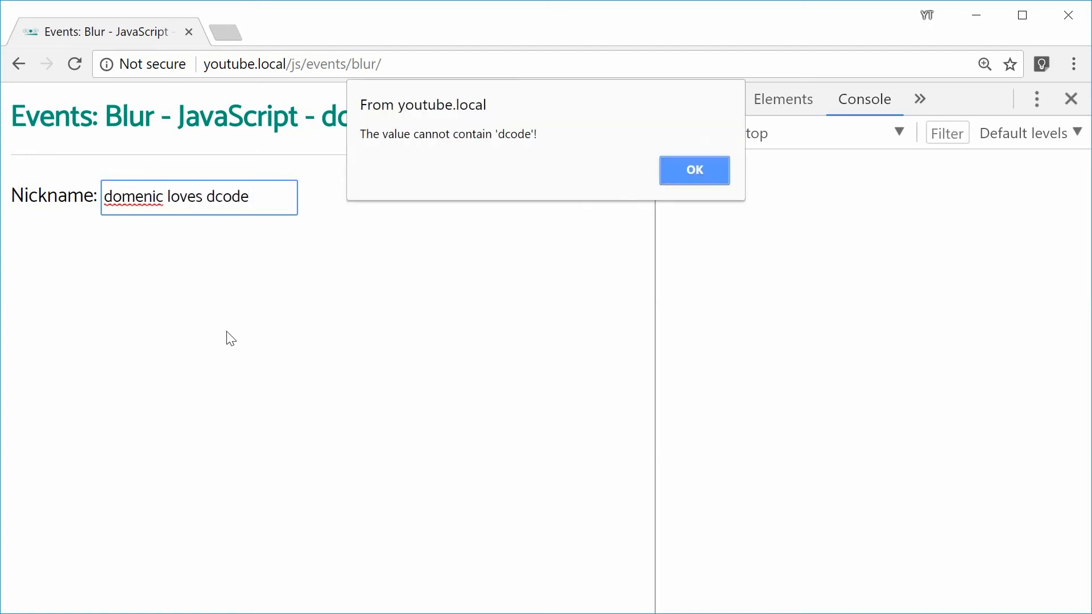
mouse_move(532, 160)
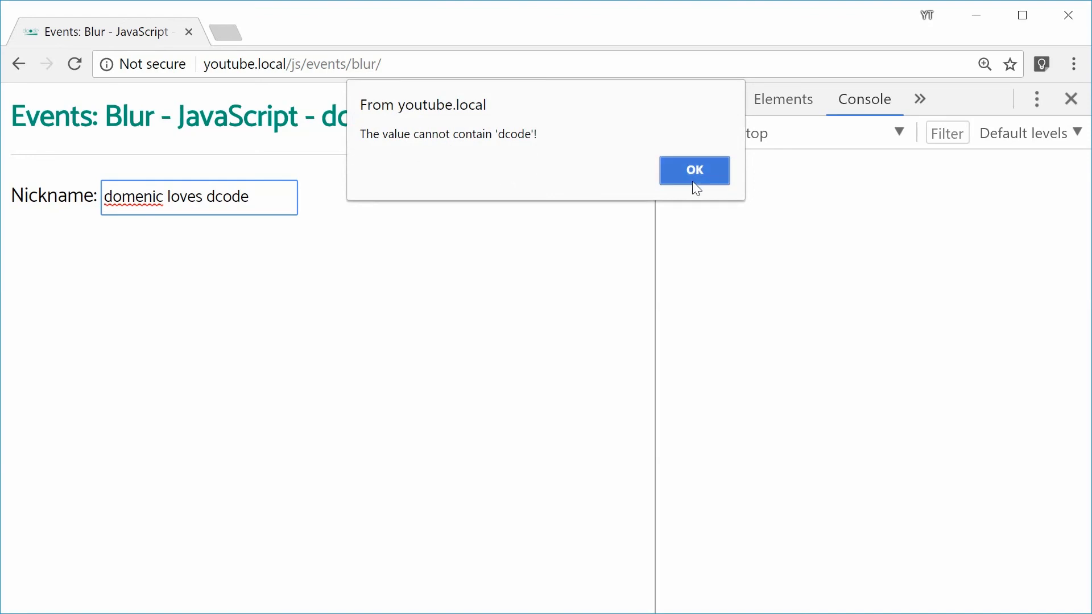
Step: Dismiss the cannot-contain-dcode alert, retrigger it by leaving the field, and dismiss again
left_click(694, 169)
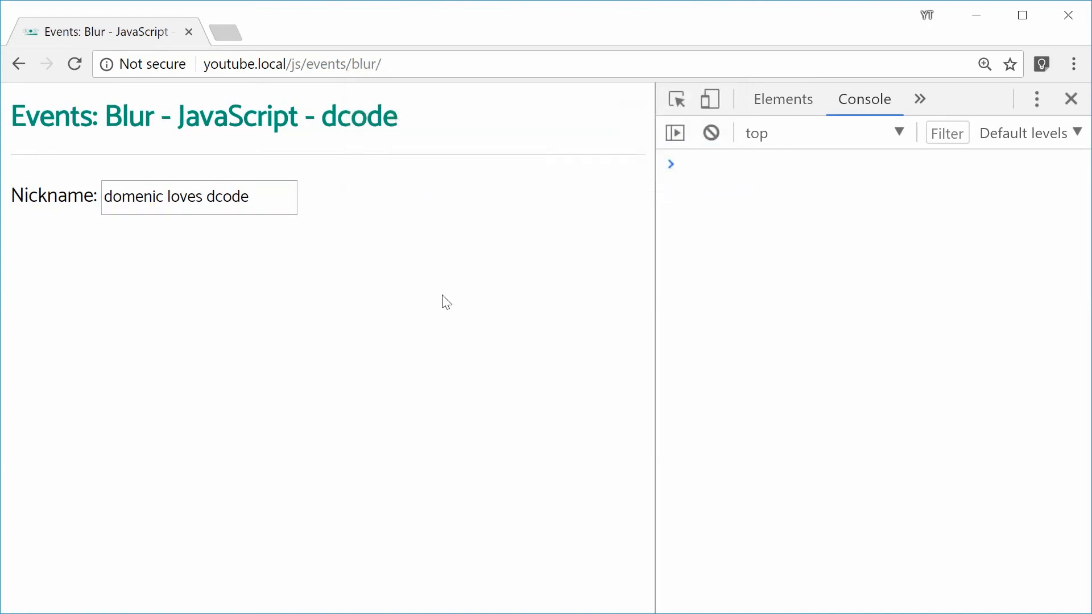
left_click(198, 196)
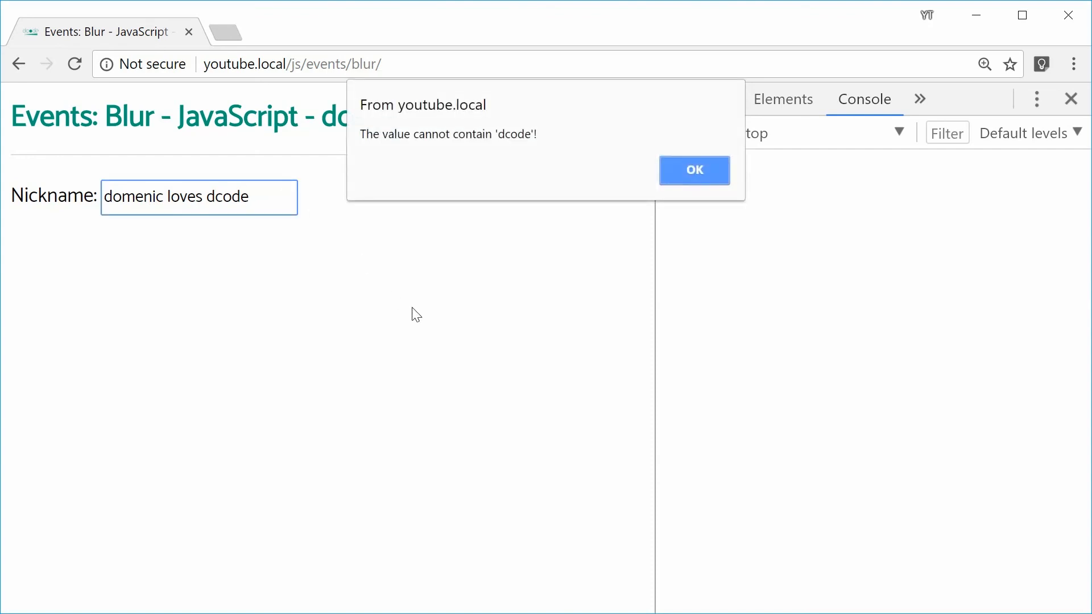
mouse_move(524, 164)
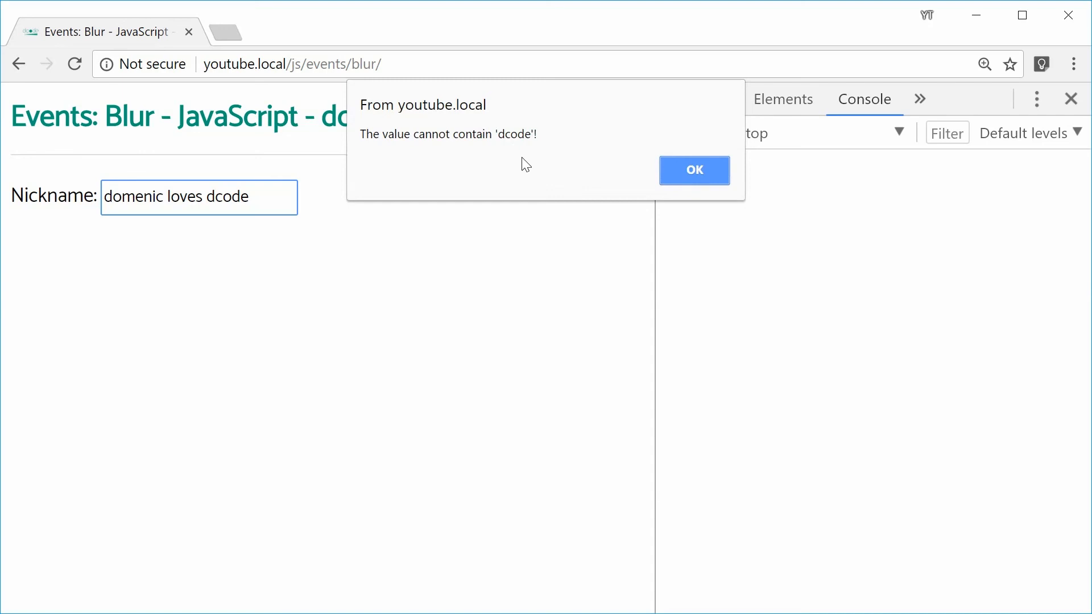
left_click(693, 170)
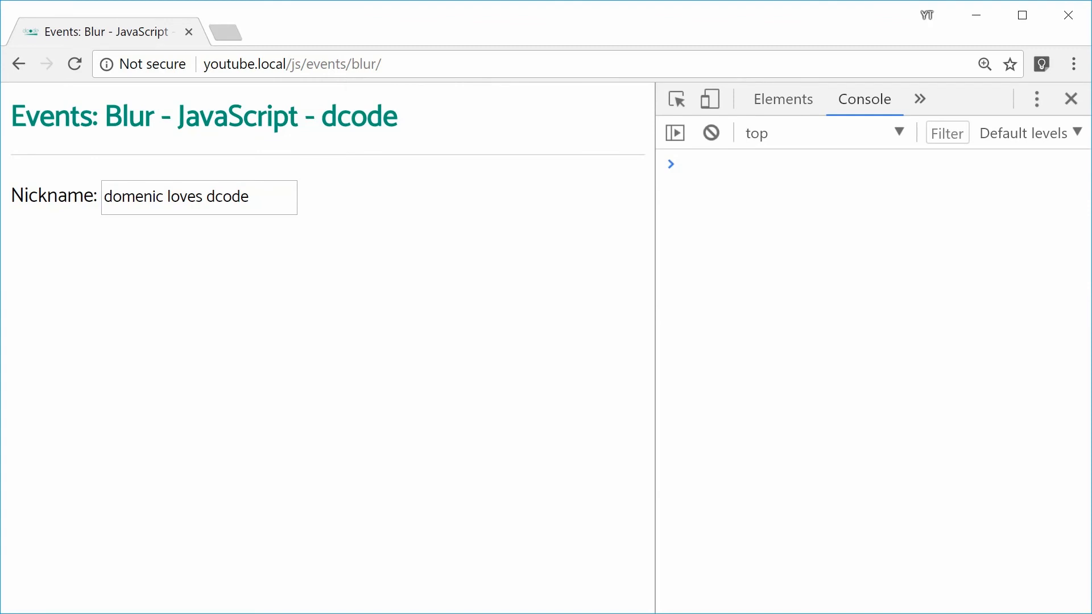